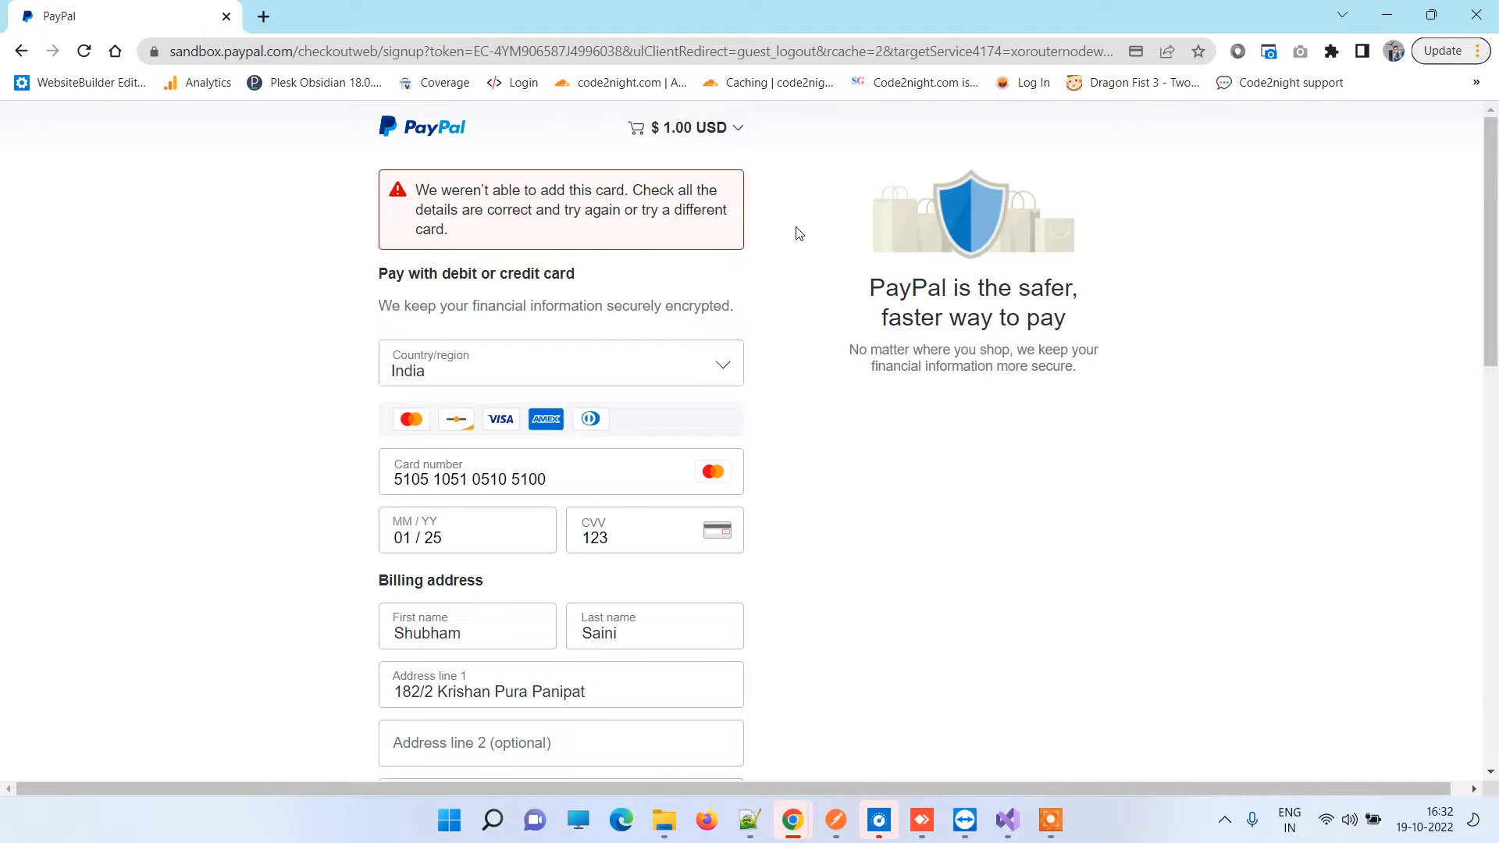
mouse_move(868, 130)
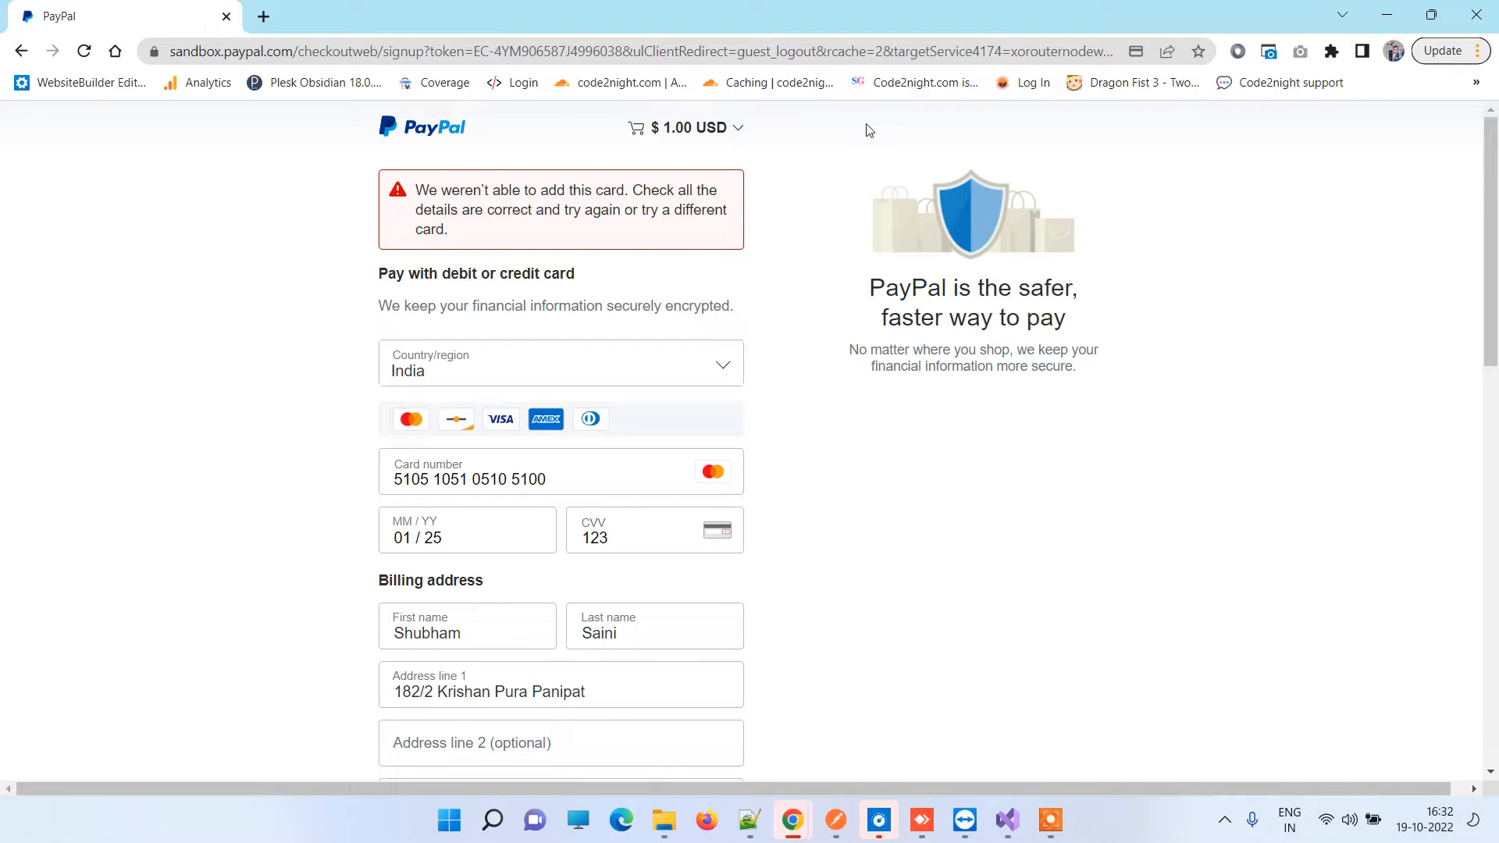
mouse_move(861, 179)
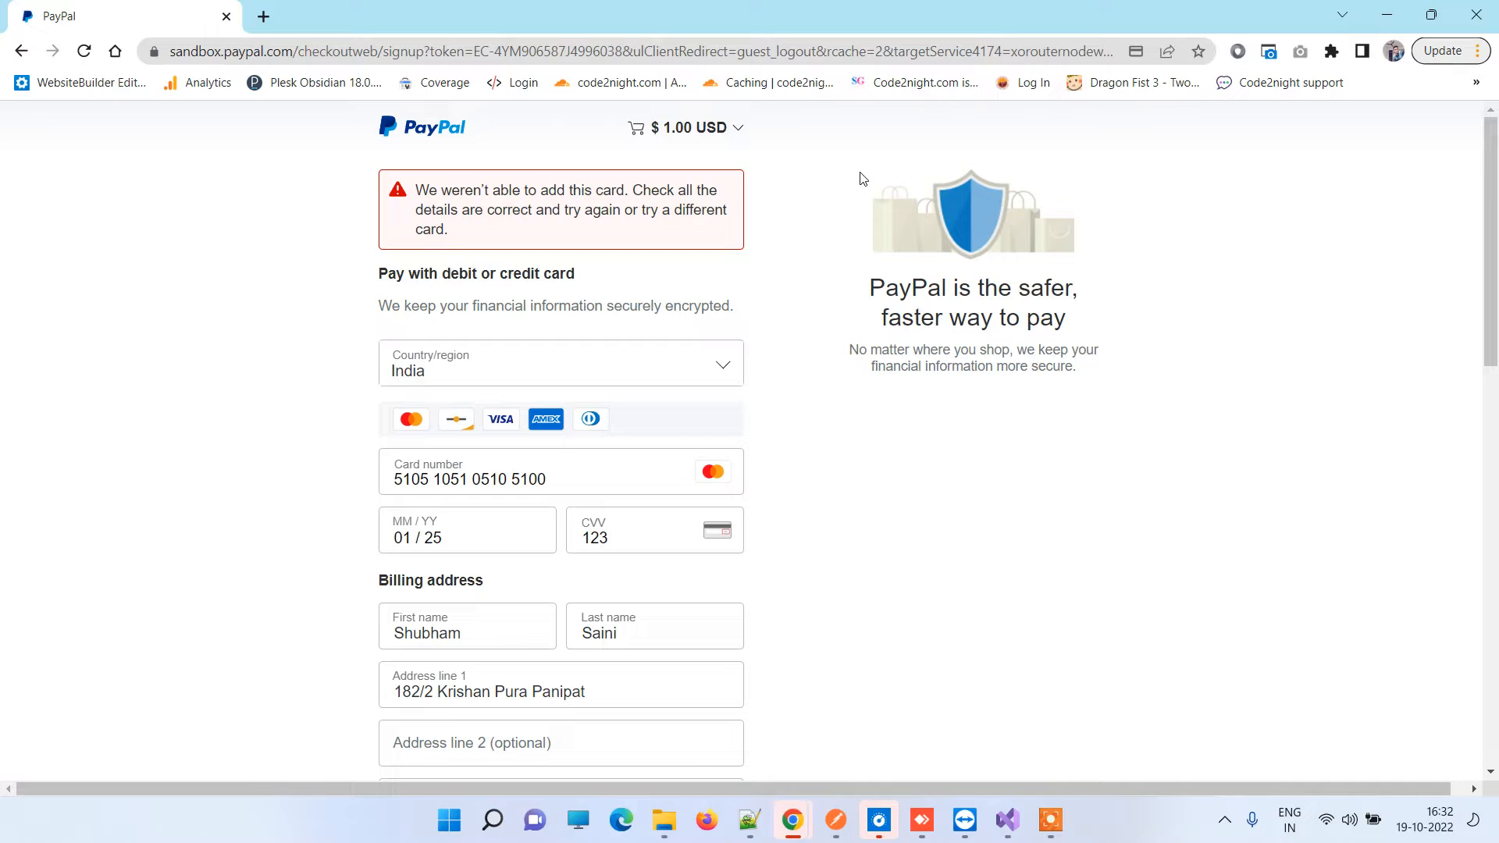
mouse_move(112, 106)
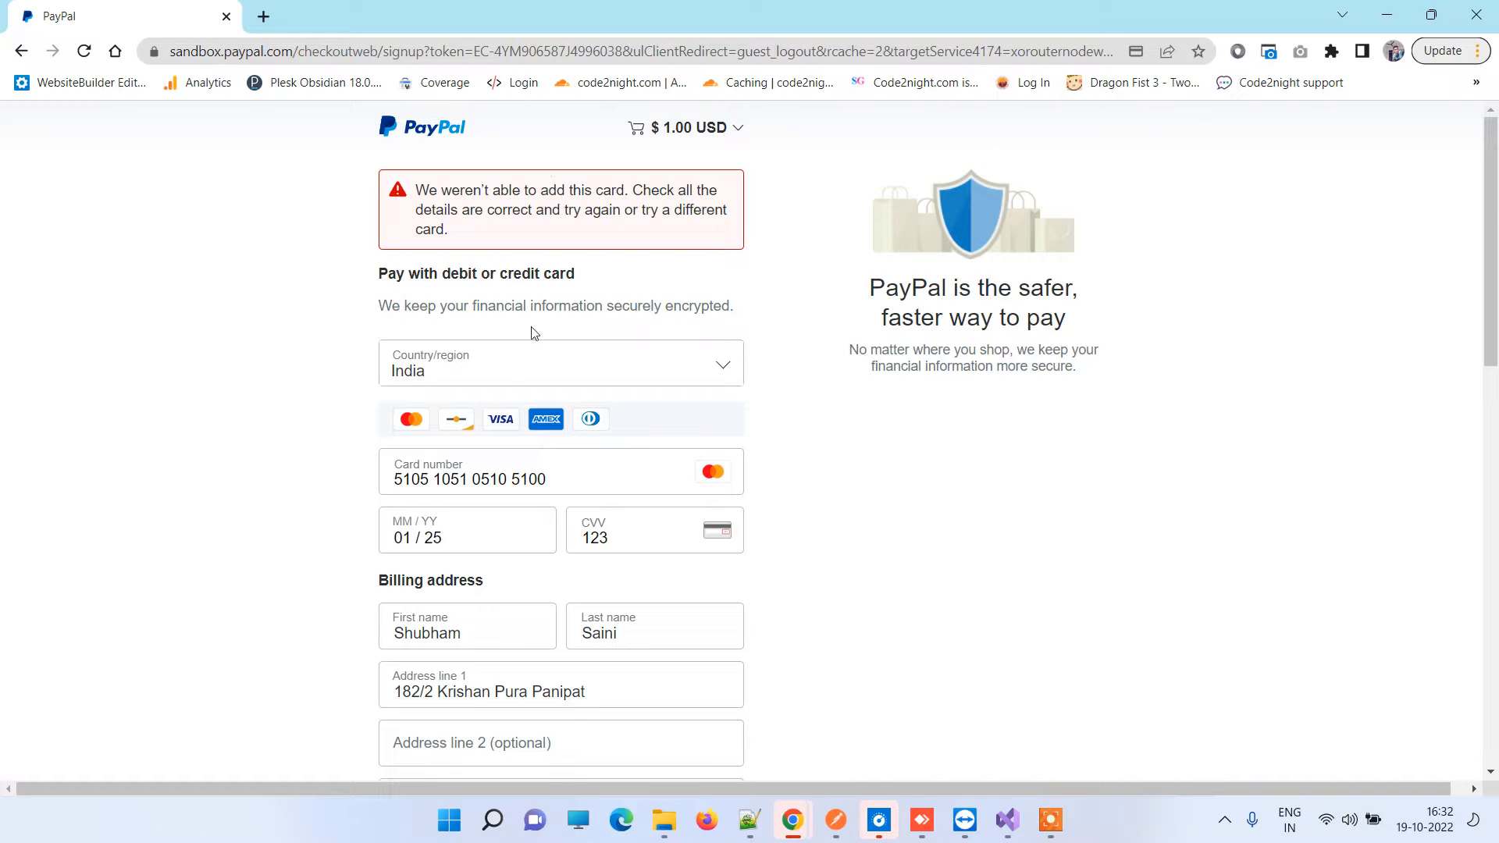
Step: Open the Credit Card Generator from the PayPal Developer Tools menu
scroll("down", 3)
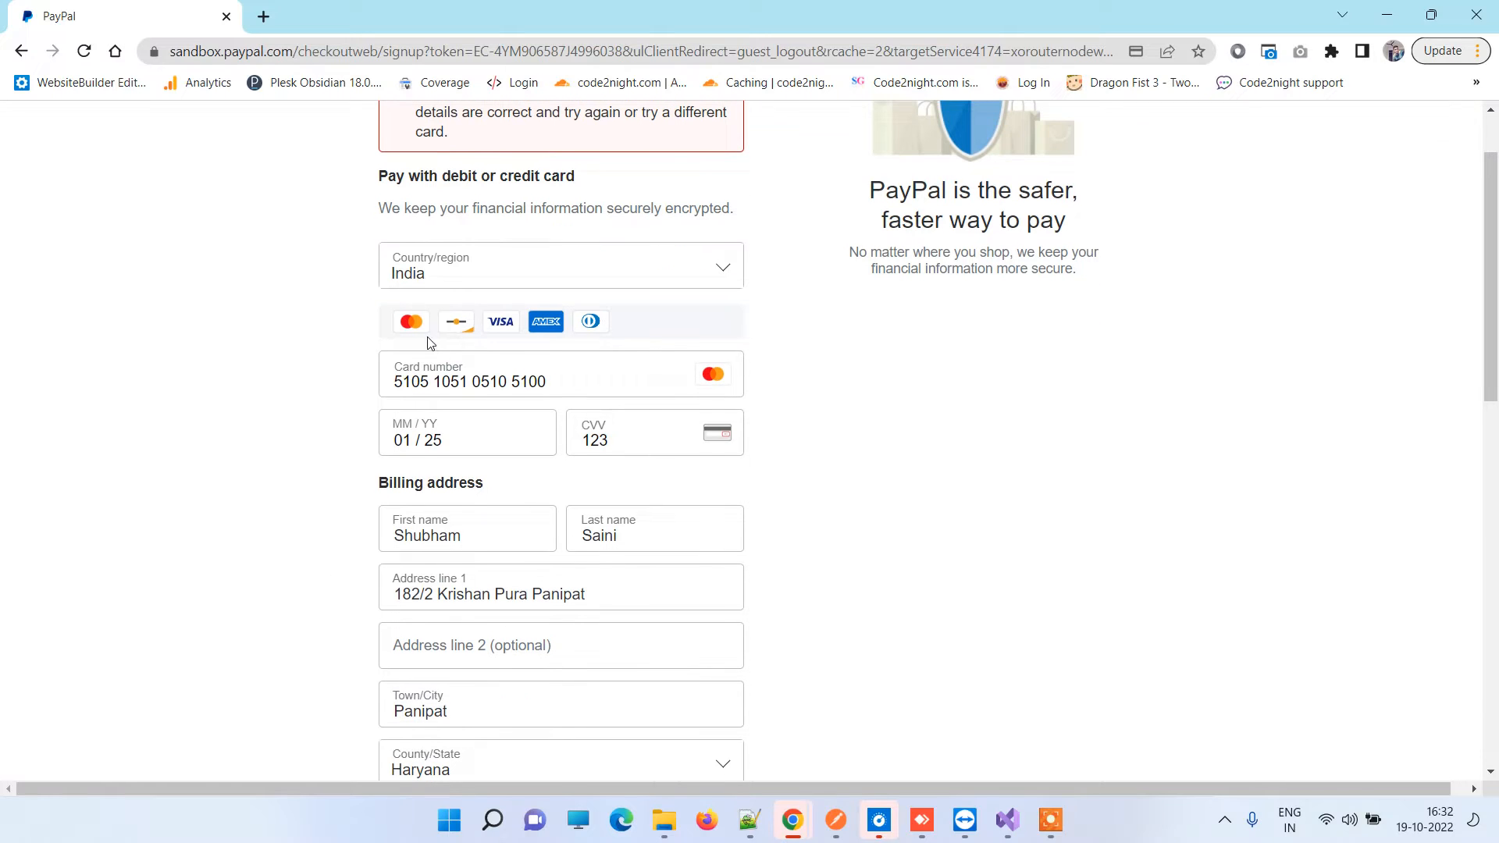
scroll("down", 3)
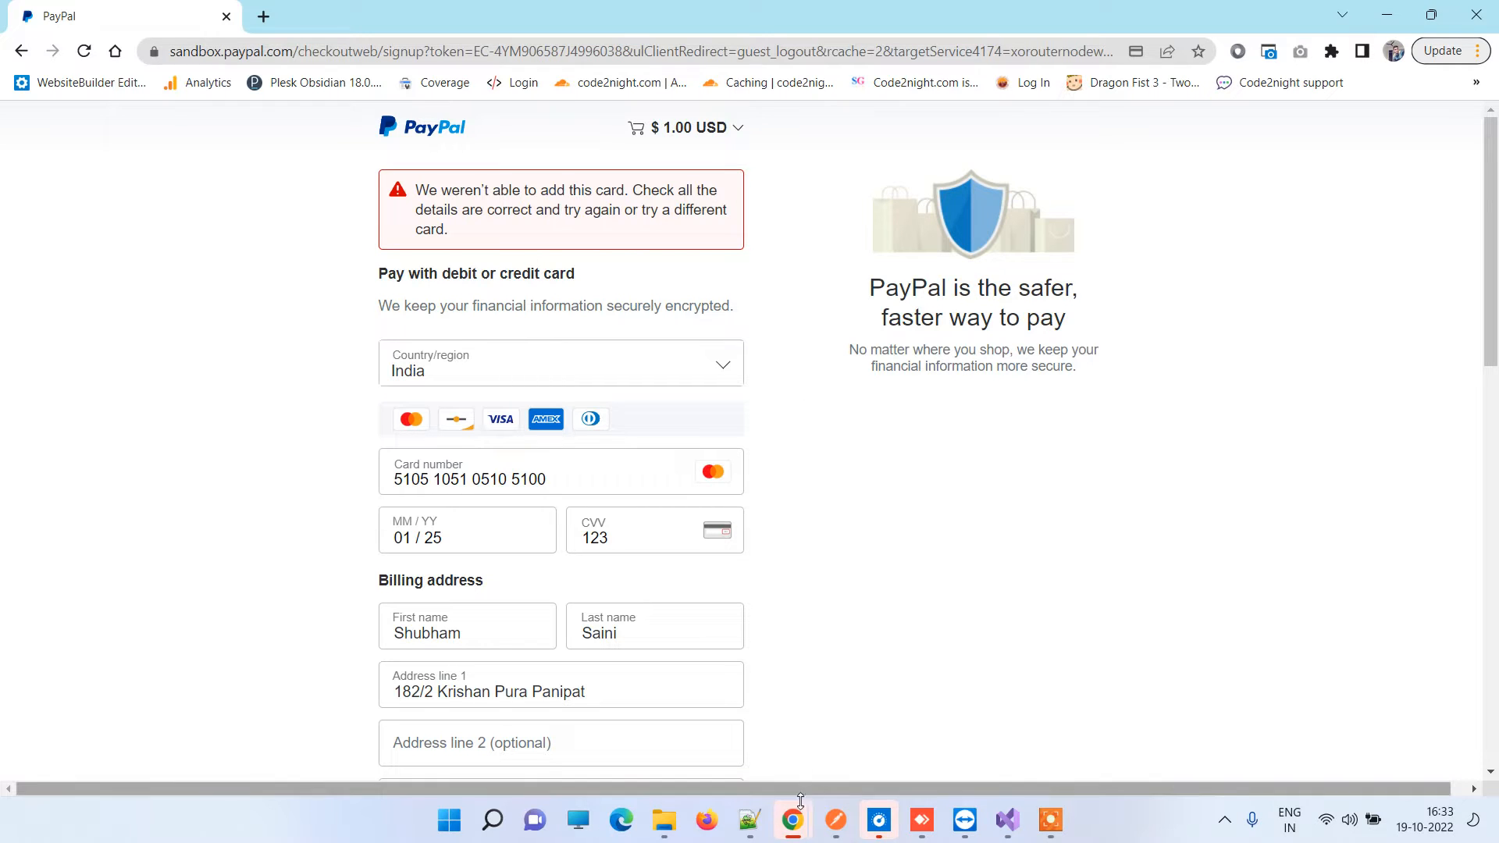
left_click(951, 17)
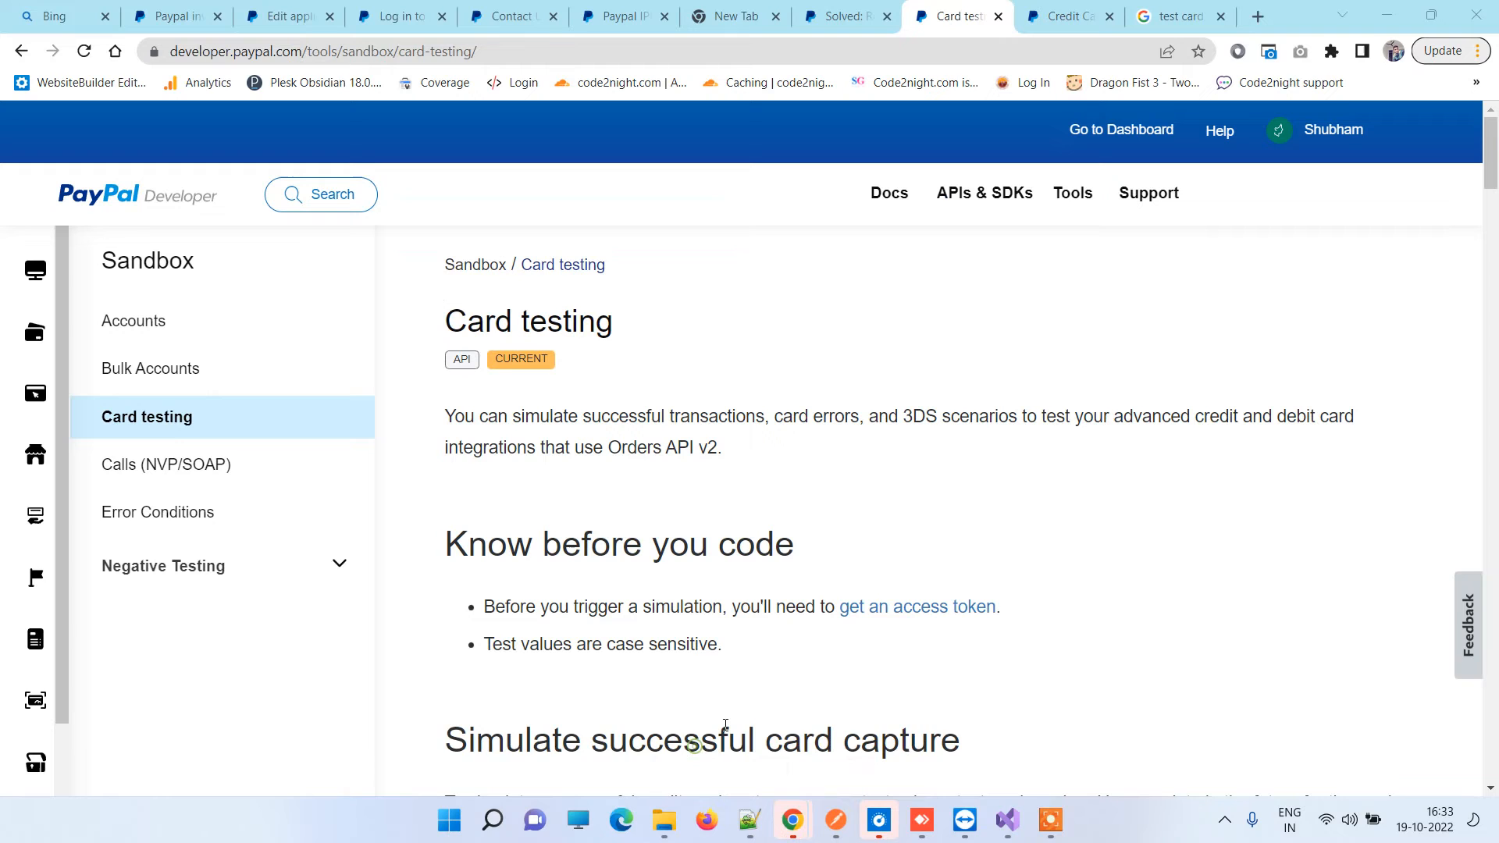
mouse_move(150, 368)
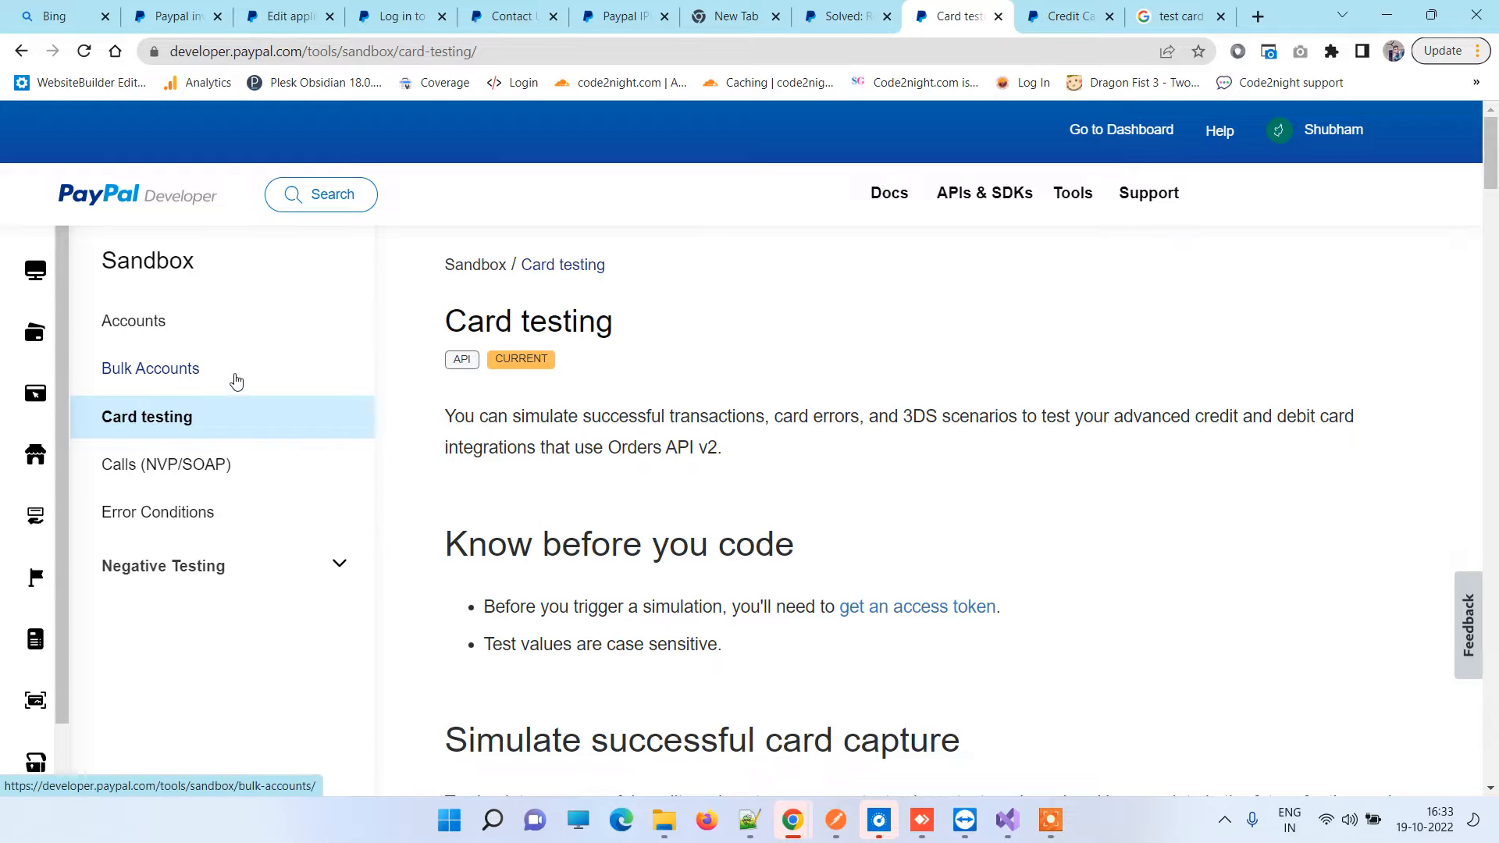
mouse_move(677, 342)
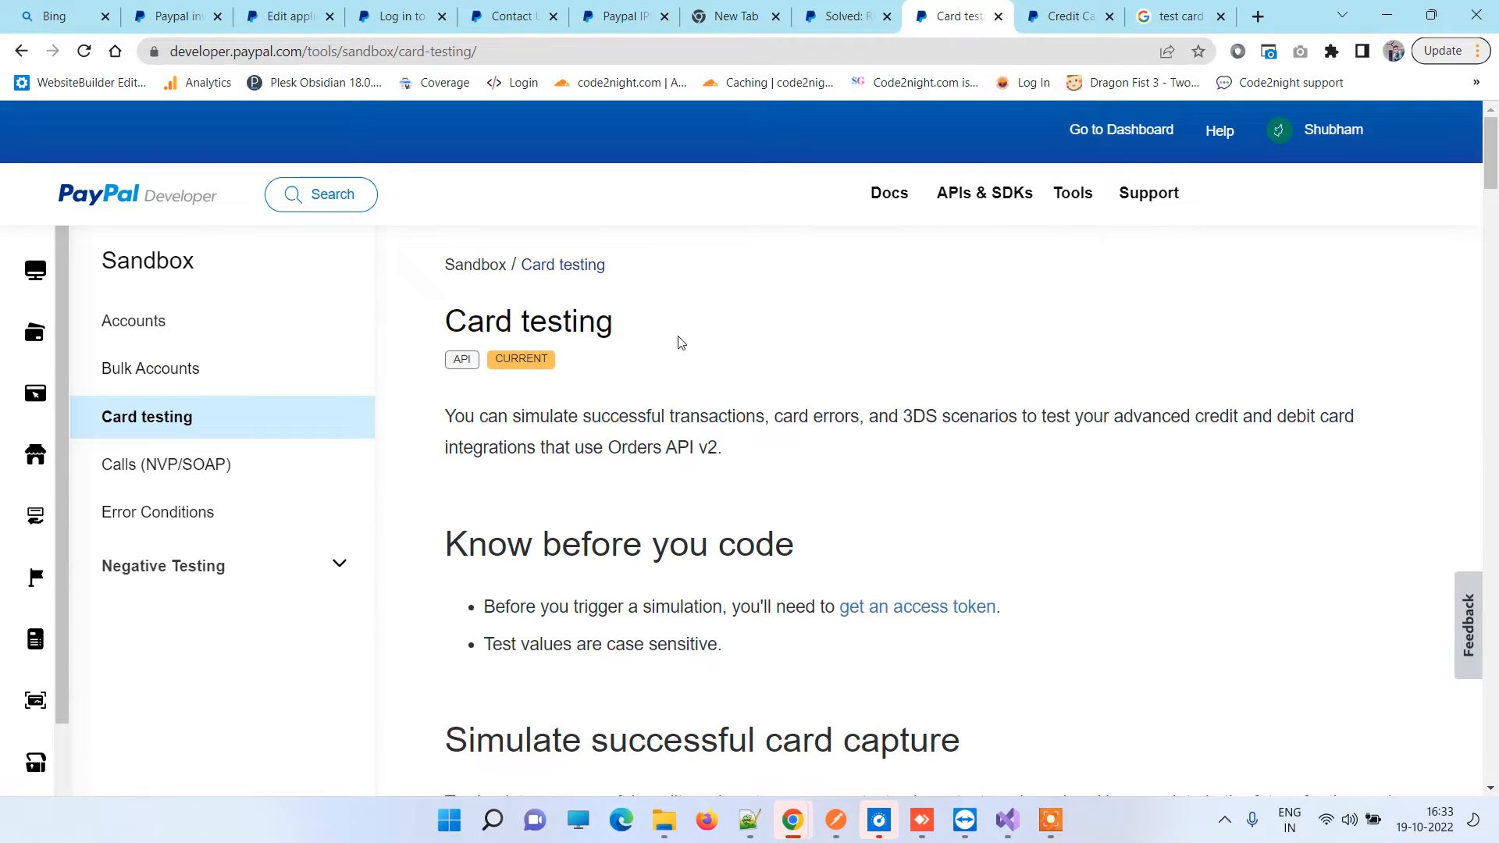
left_click(1072, 192)
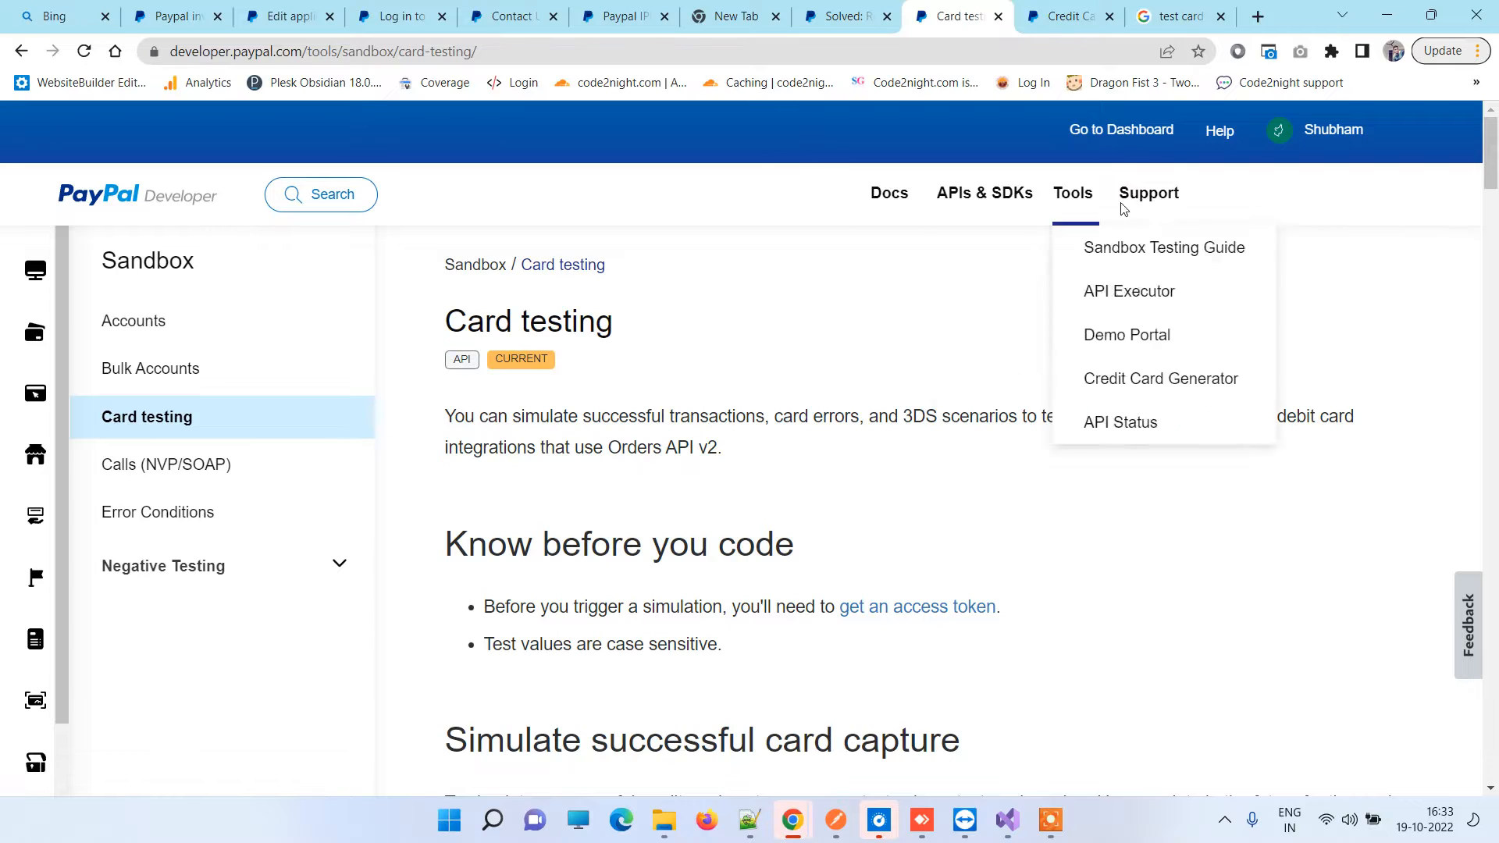
mouse_move(1039, 321)
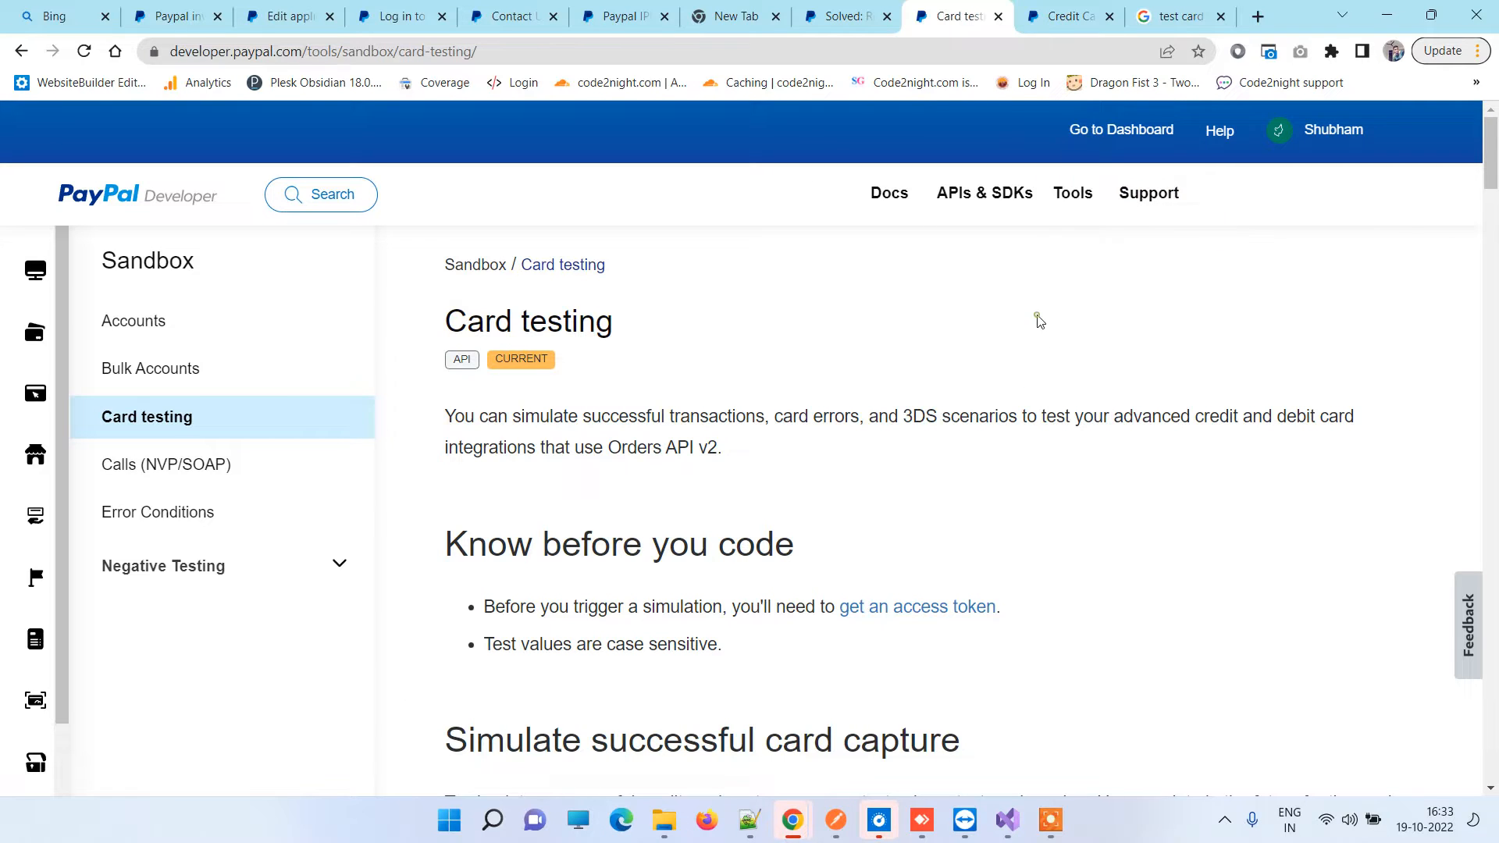
left_click(1072, 192)
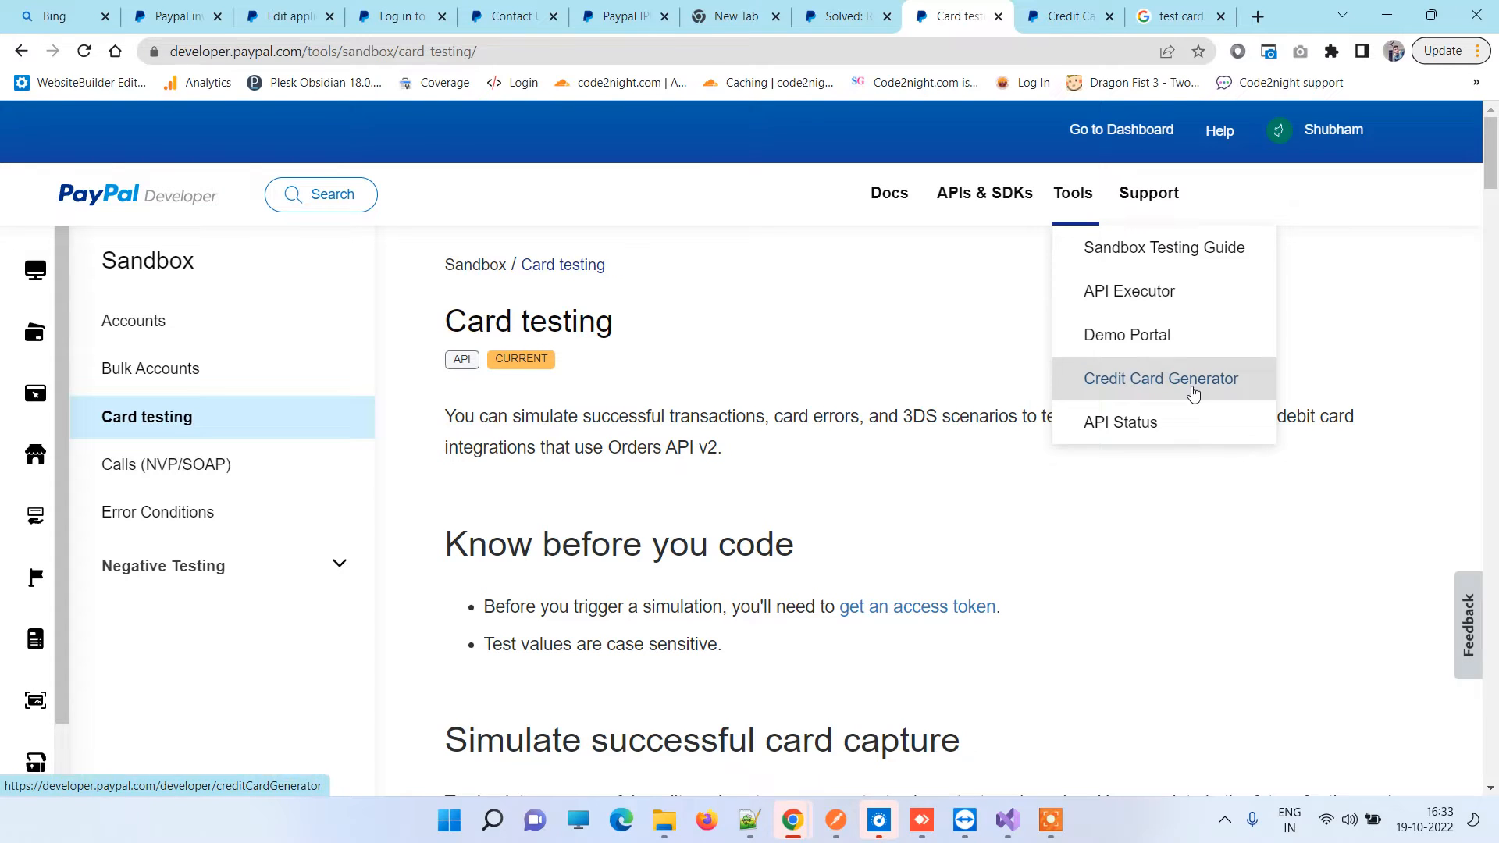
mouse_move(1047, 23)
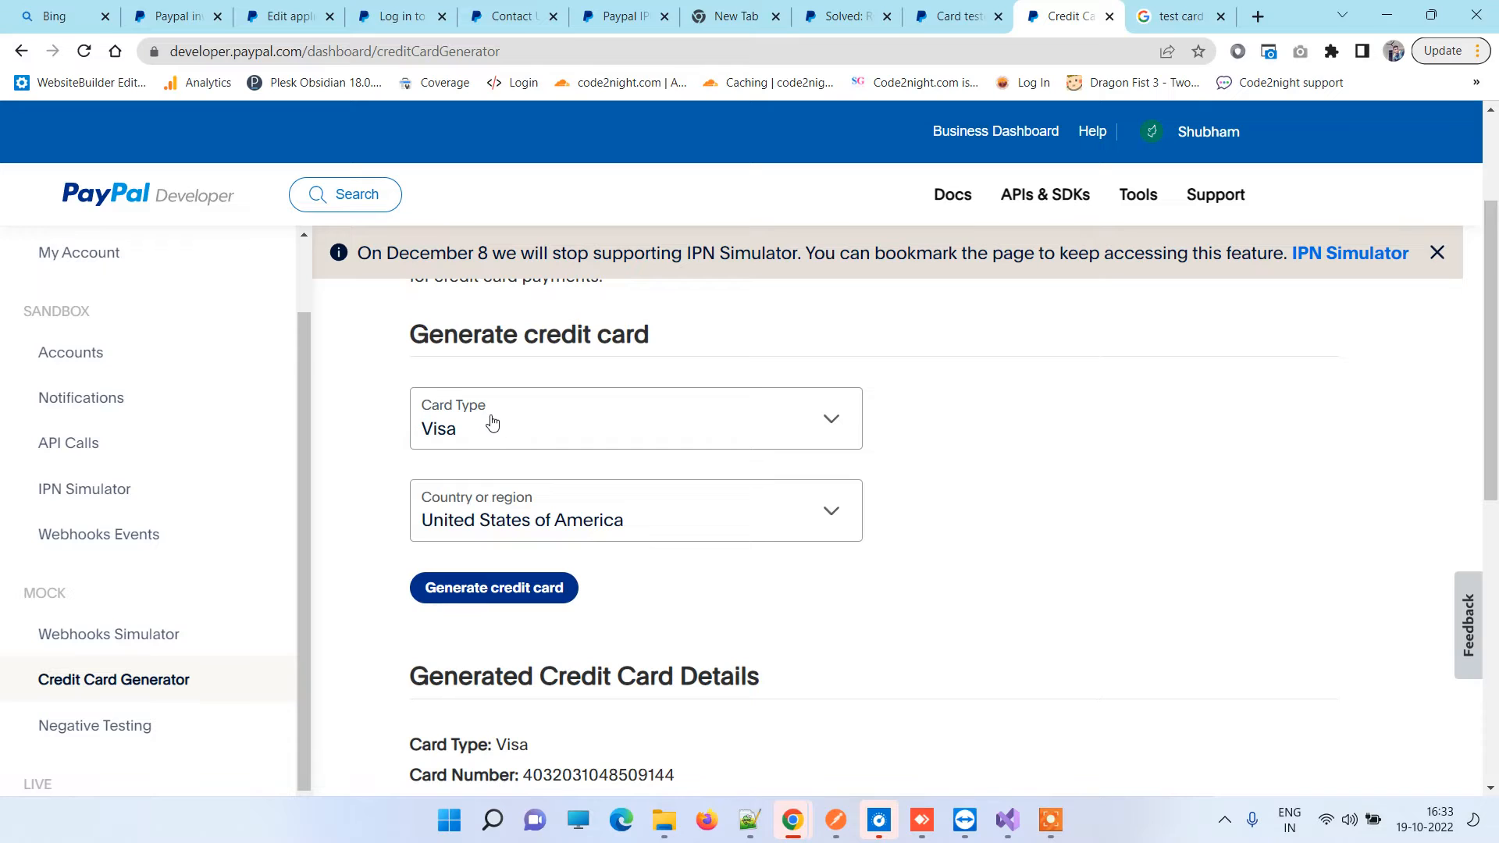
left_click(634, 510)
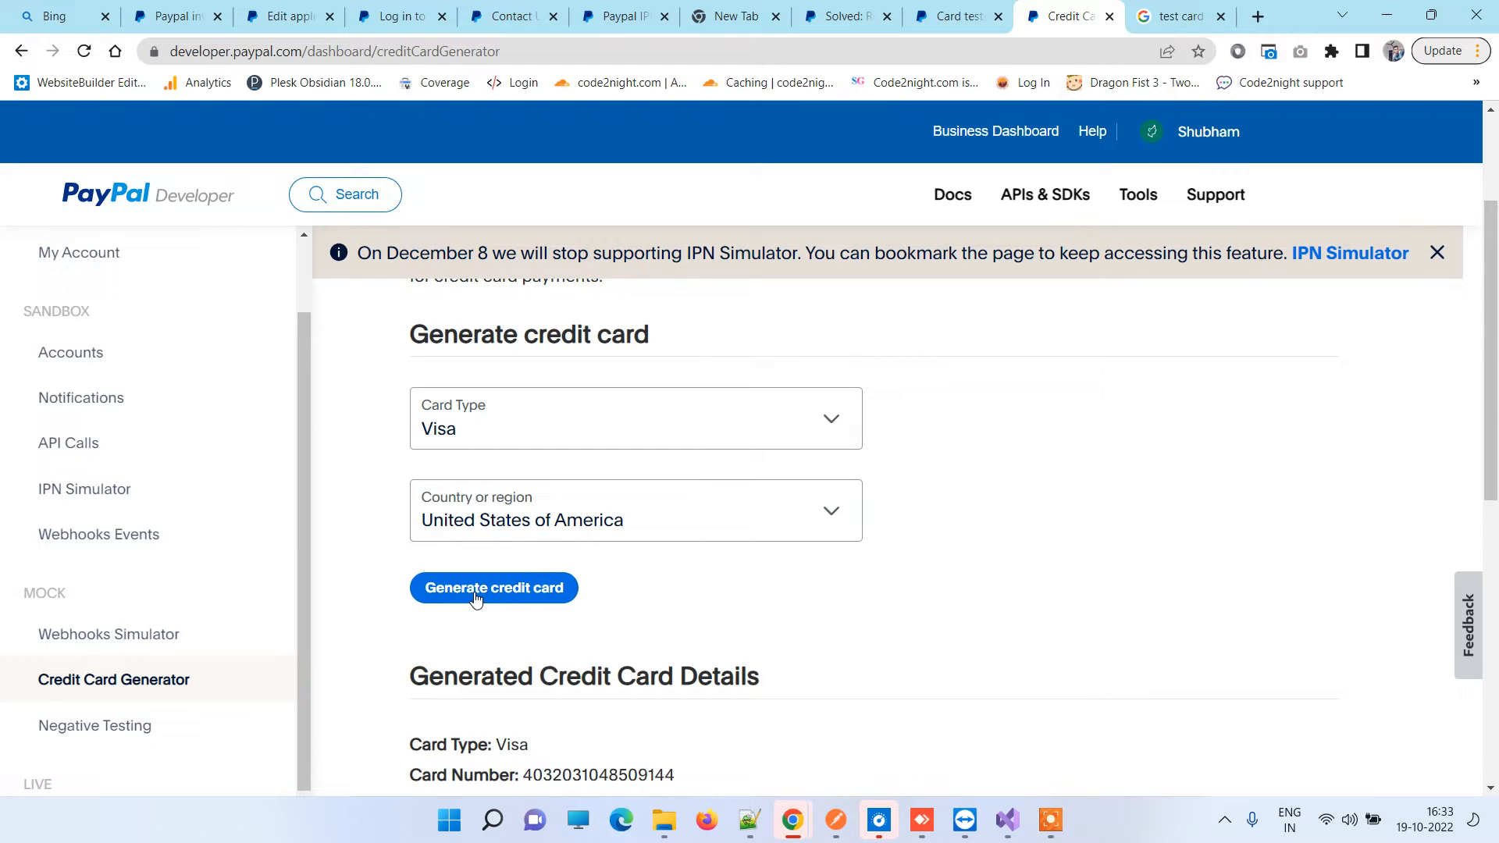
left_click(493, 588)
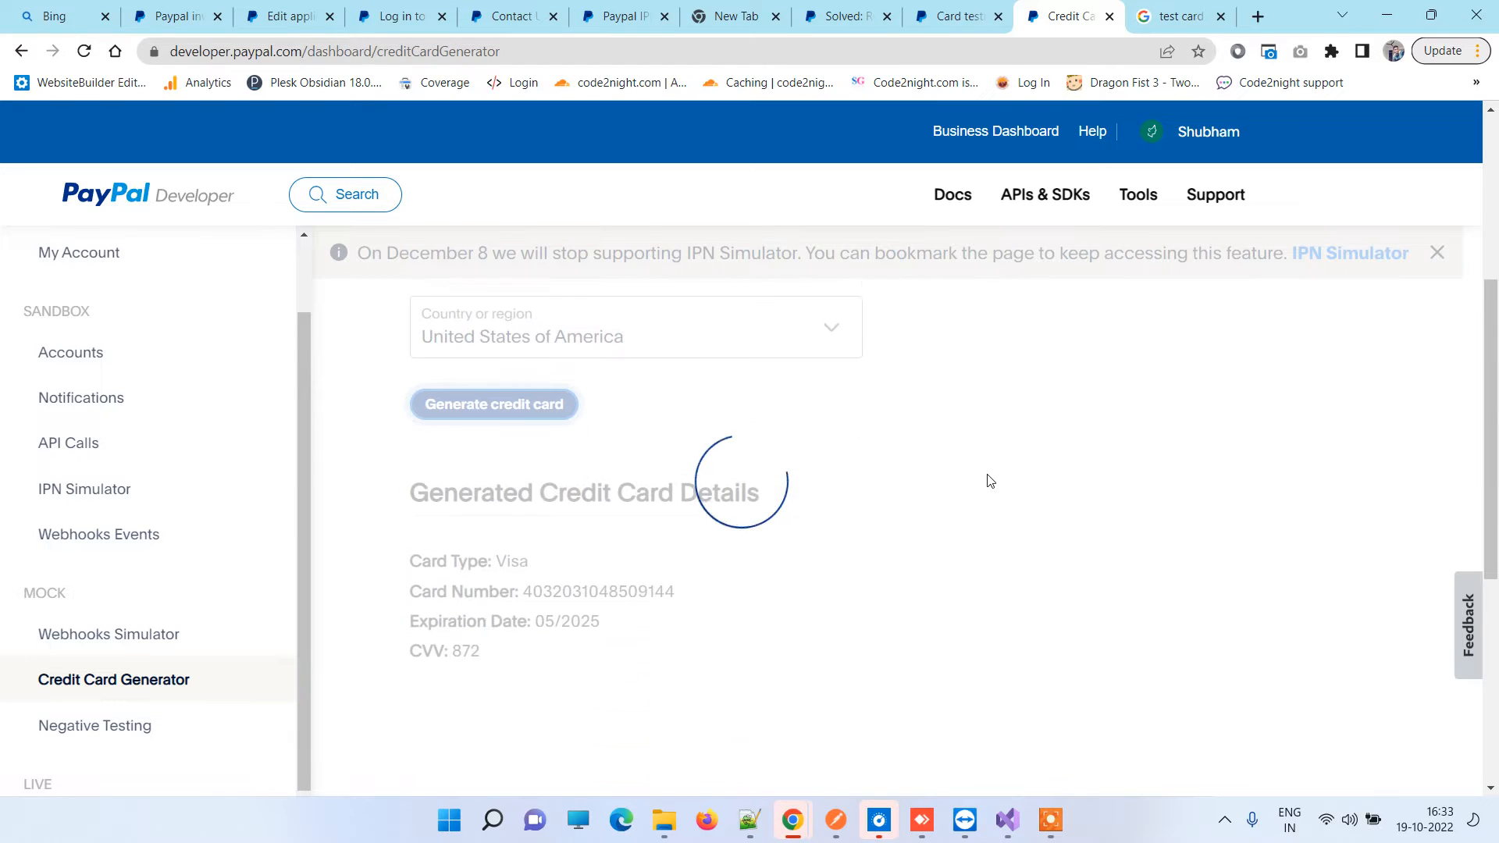
left_click(494, 403)
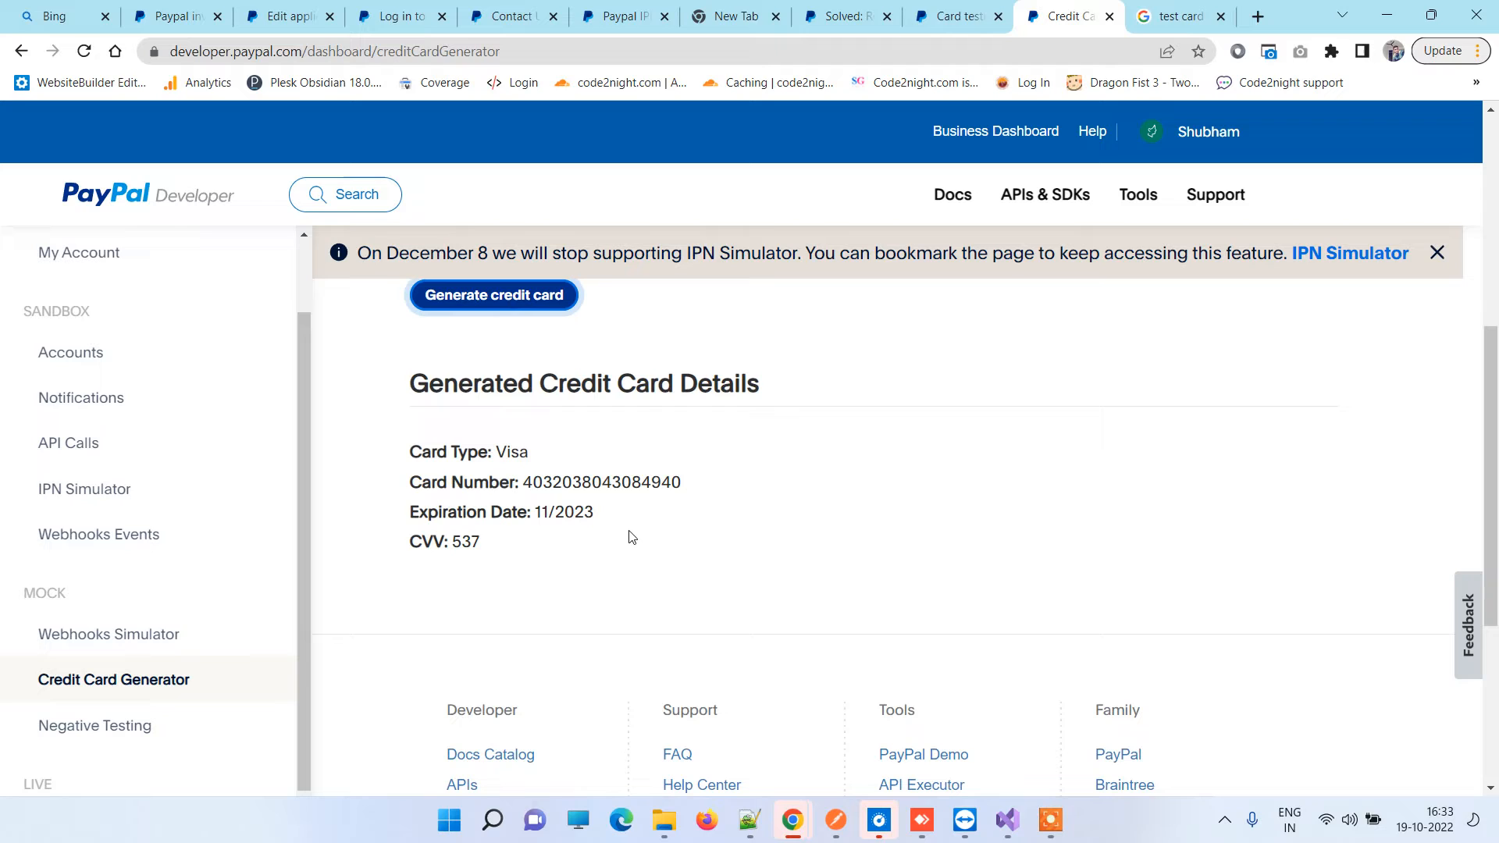
left_click_drag(497, 452, 481, 542)
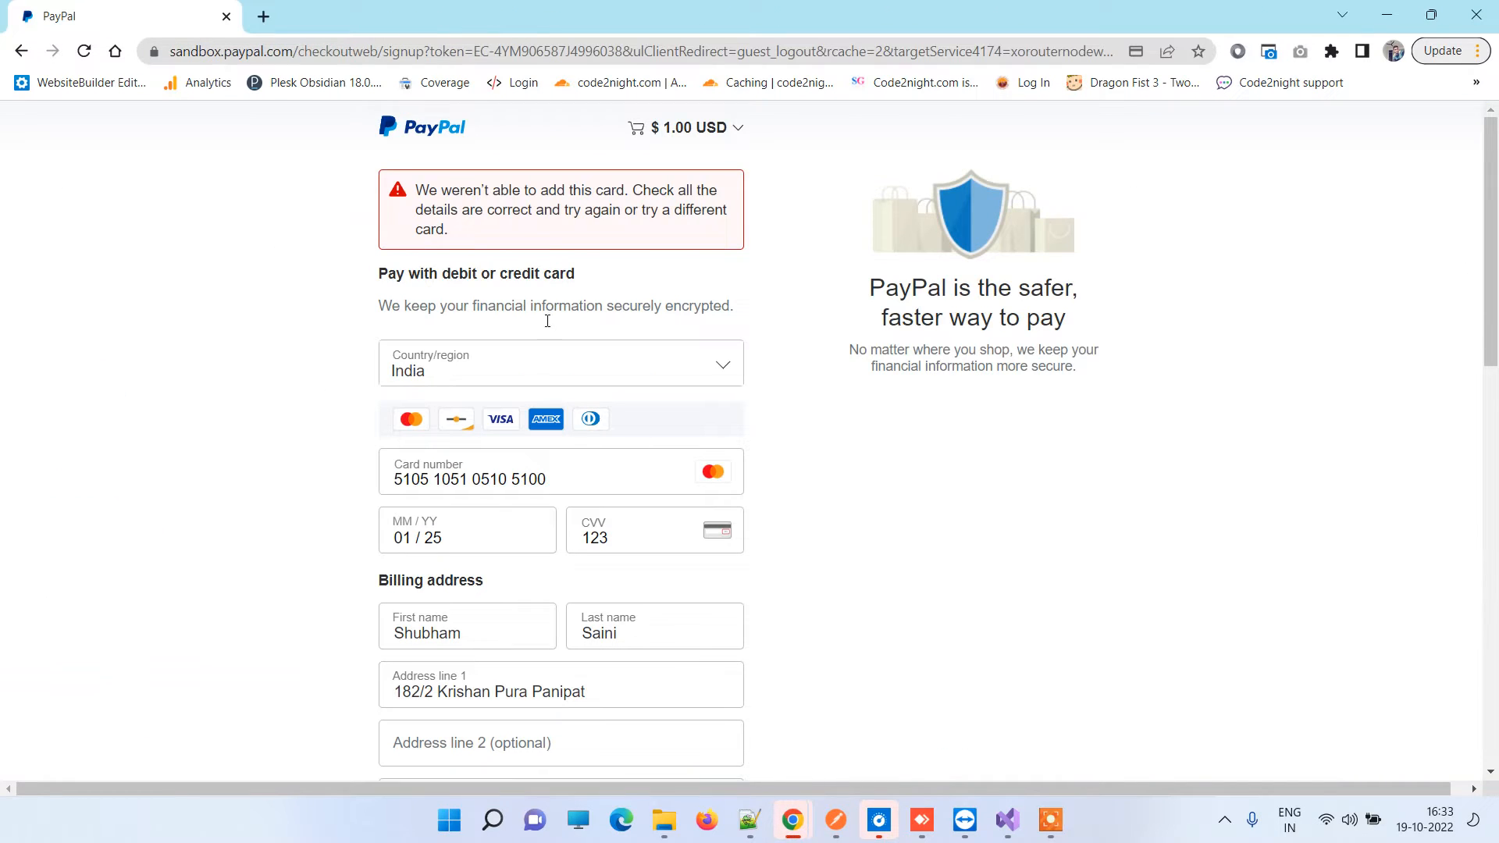
left_click(561, 363)
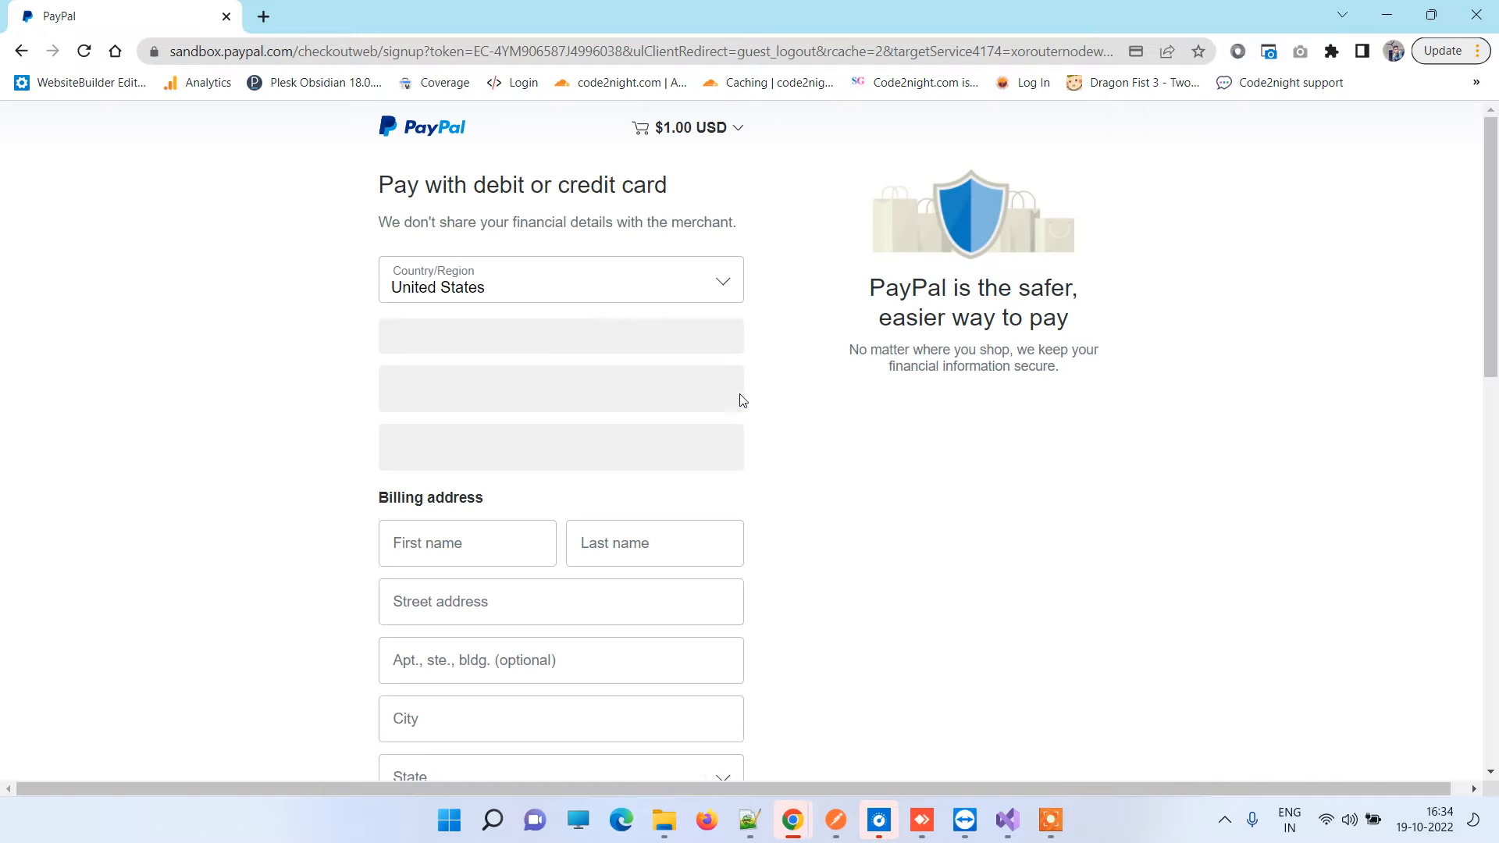
type("4032 0380 4308 4940")
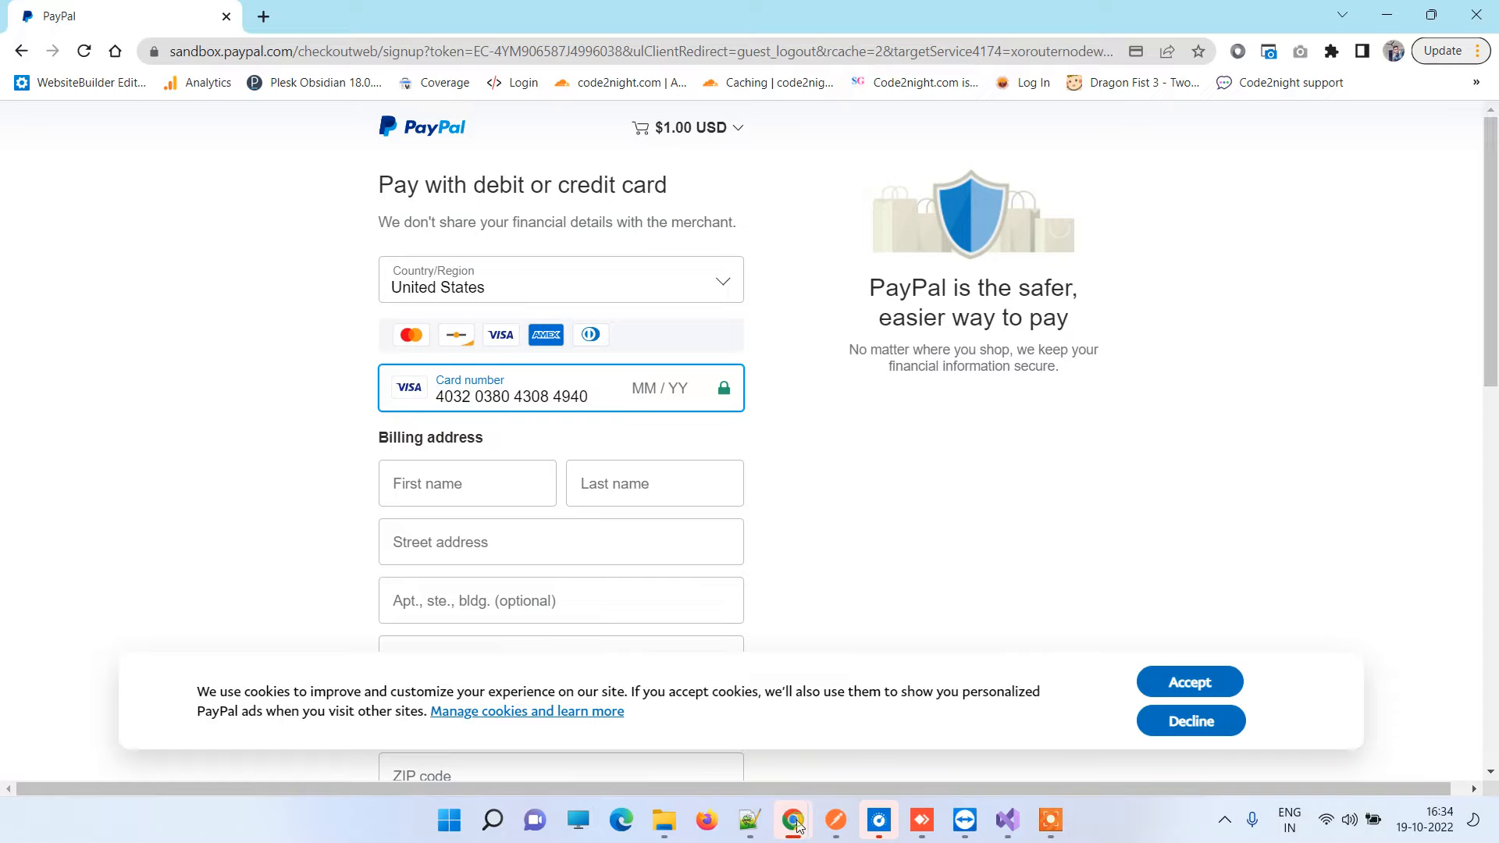
left_click(1059, 16)
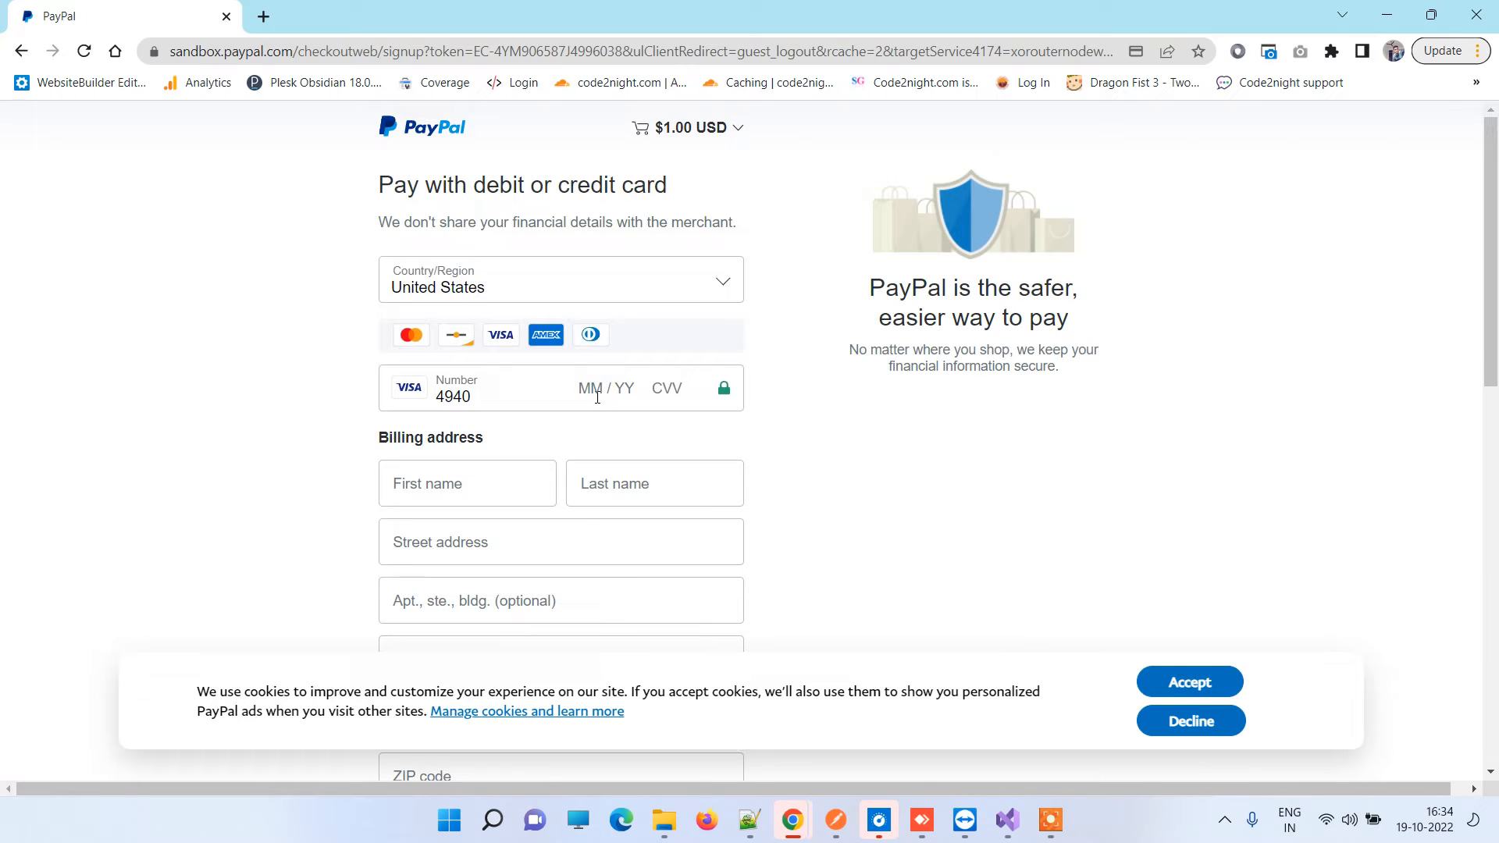
left_click(606, 388)
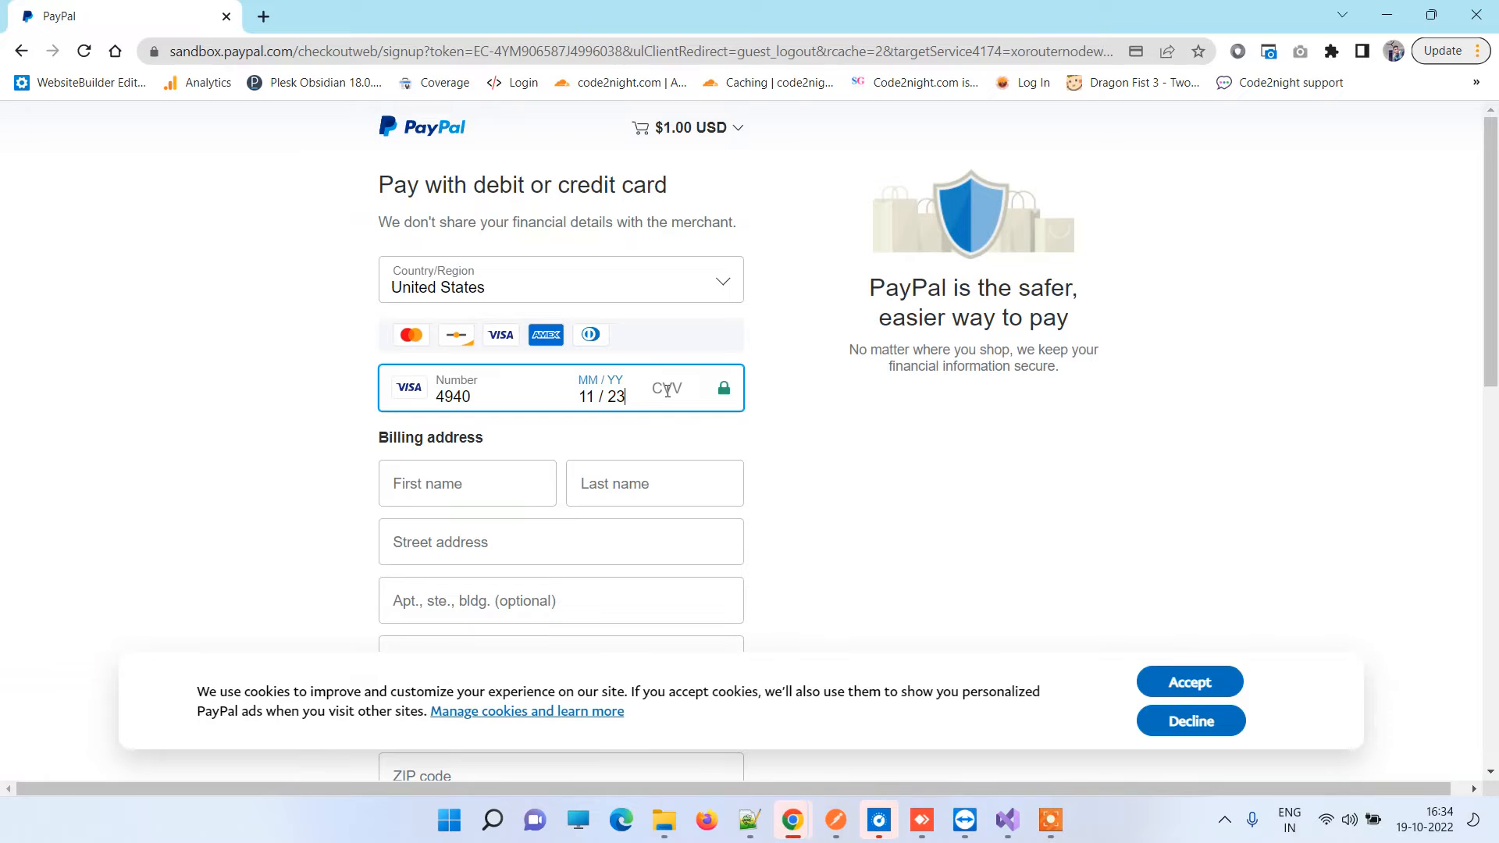
type("53")
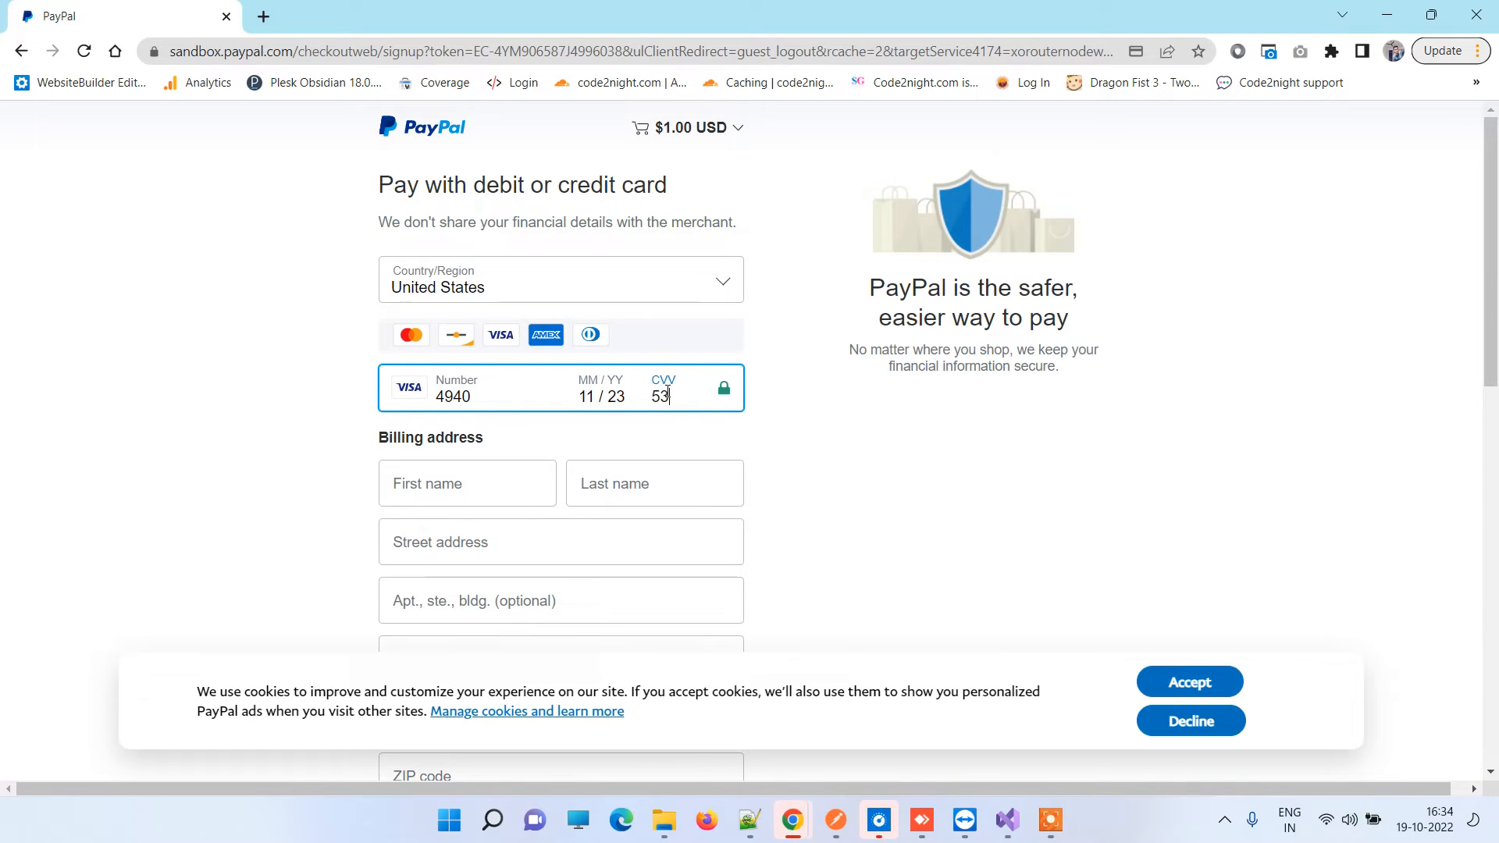
left_click(467, 482)
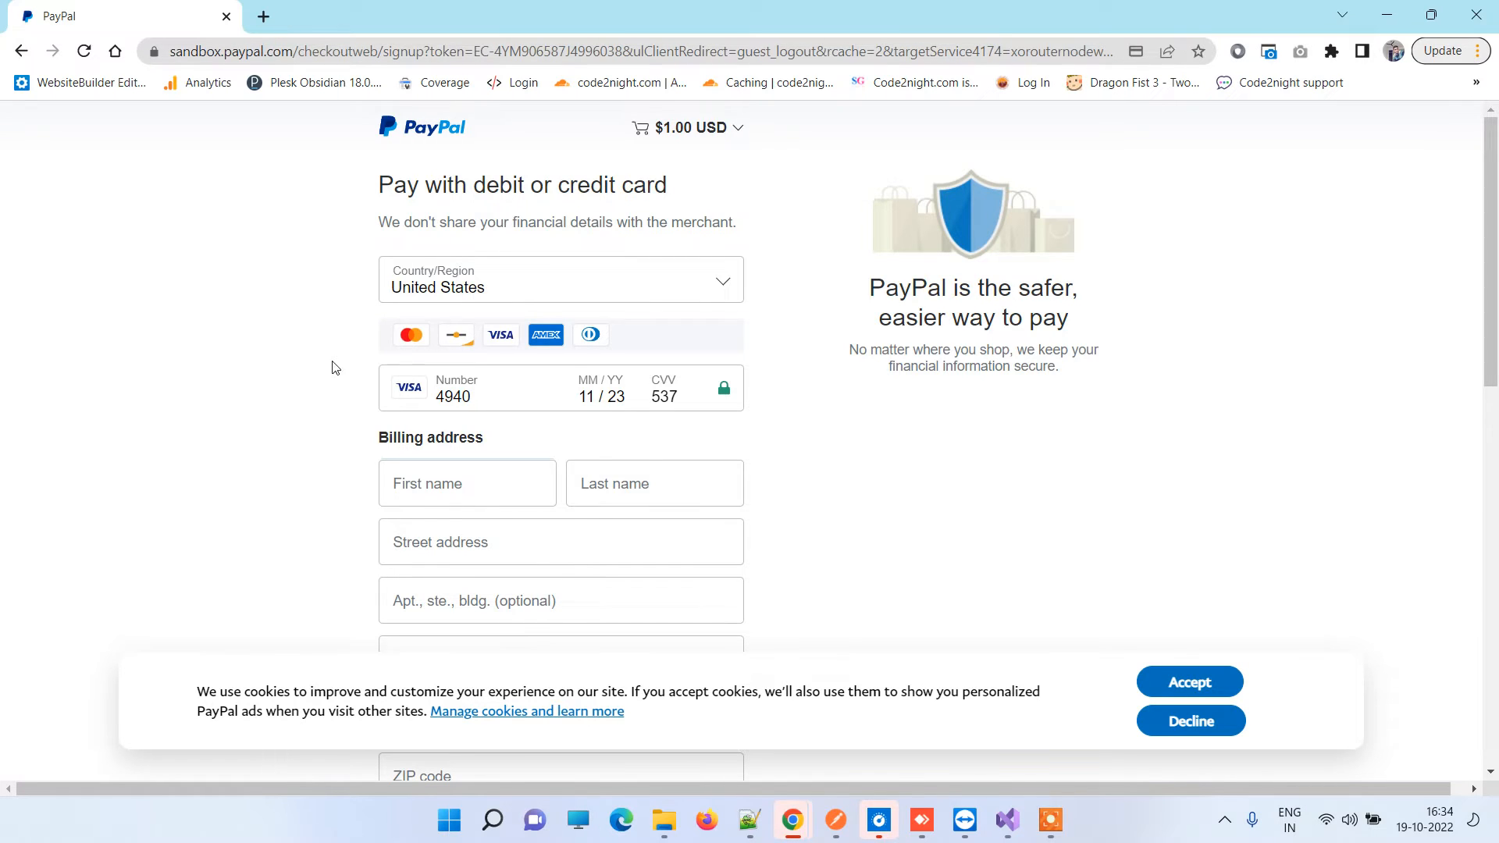
scroll("down", 3)
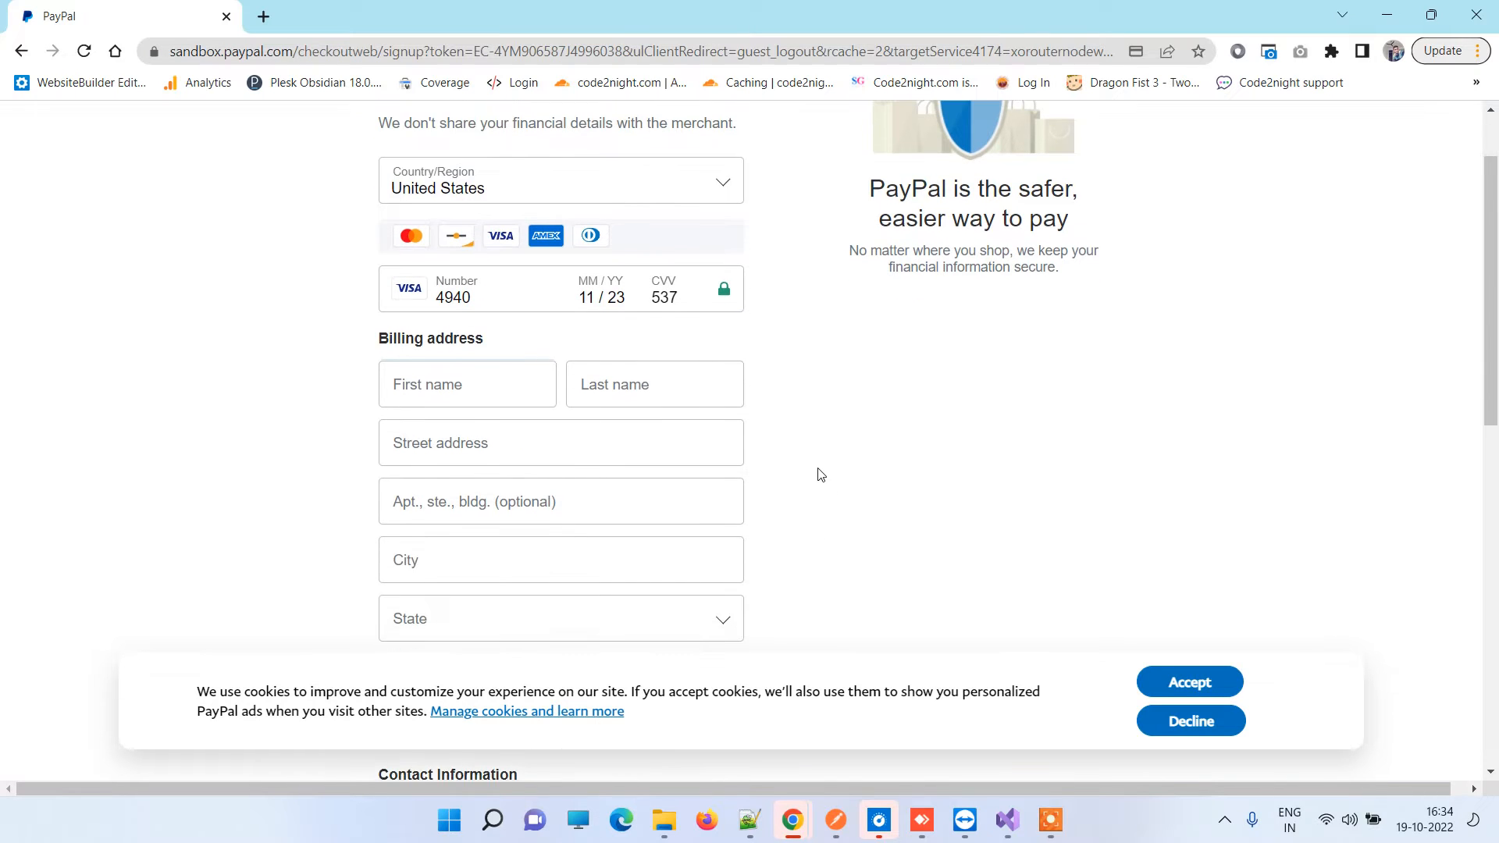
scroll("down", 3)
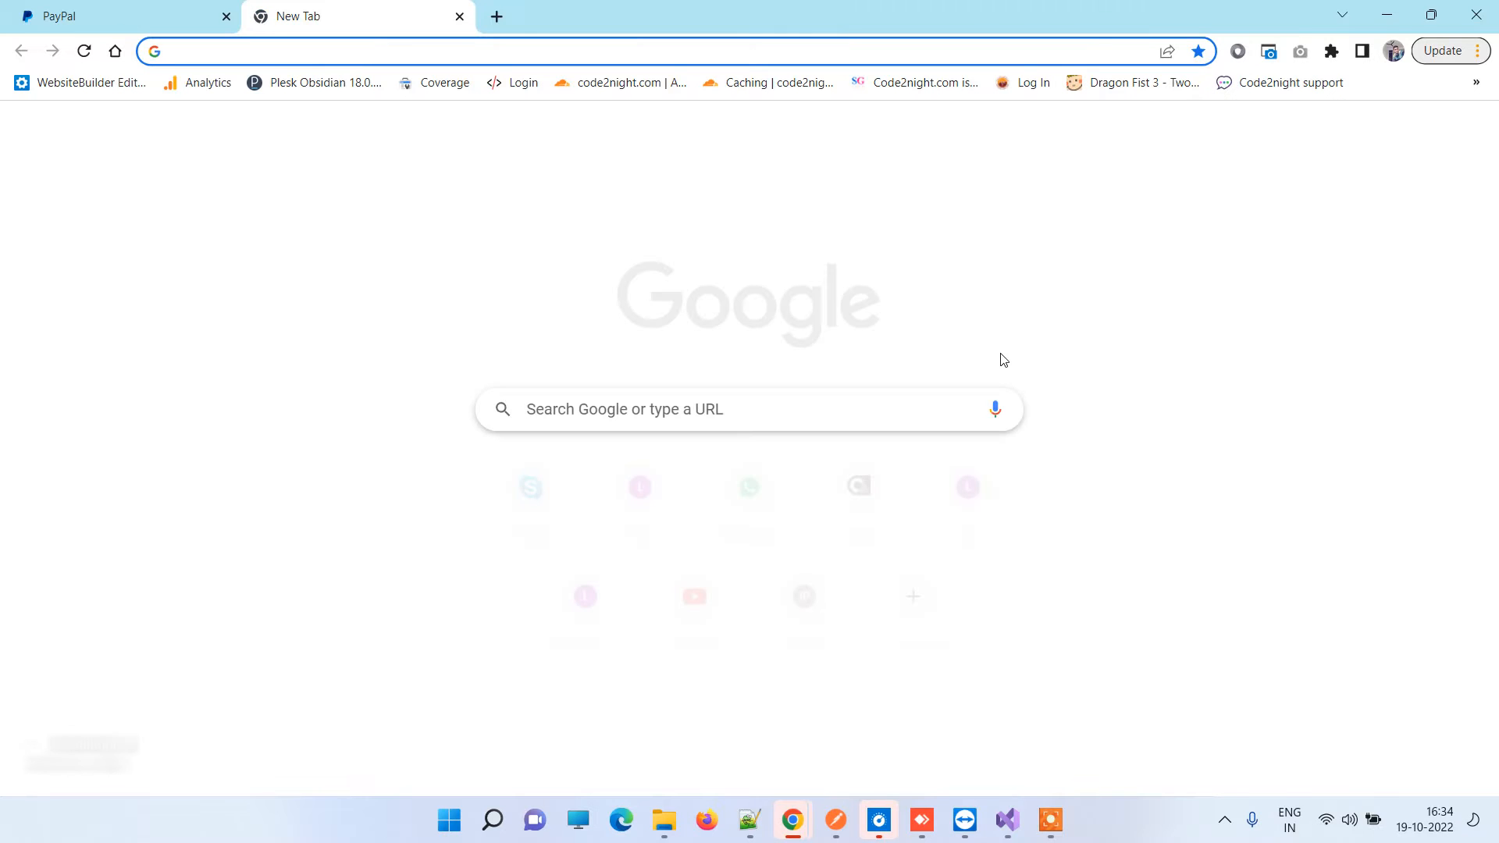
Step: Search for random addresses and open the bestrandoms.com 'Random Address In United States' result
type("random us")
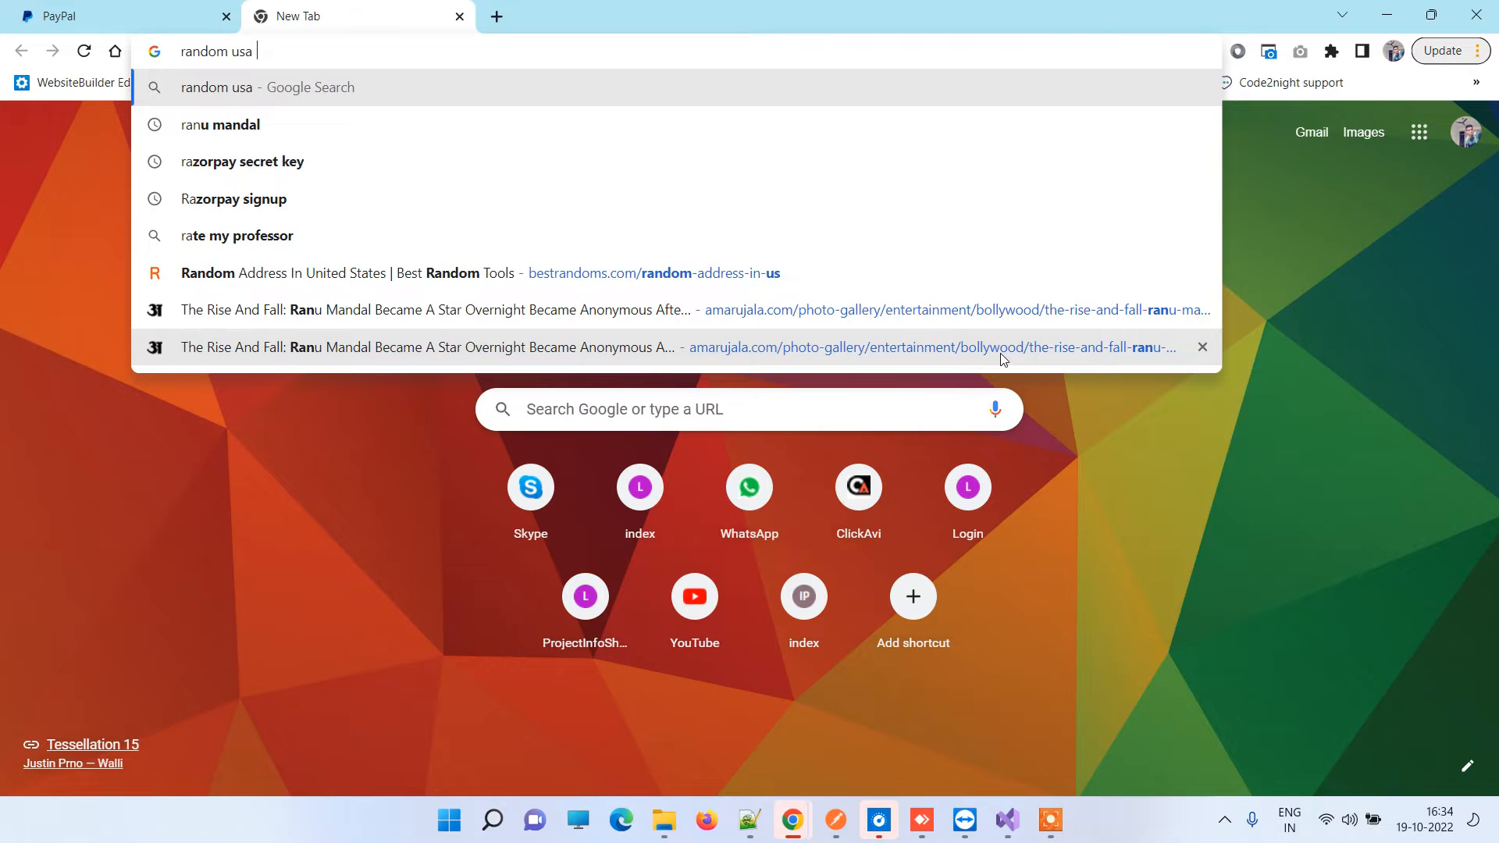
type("address")
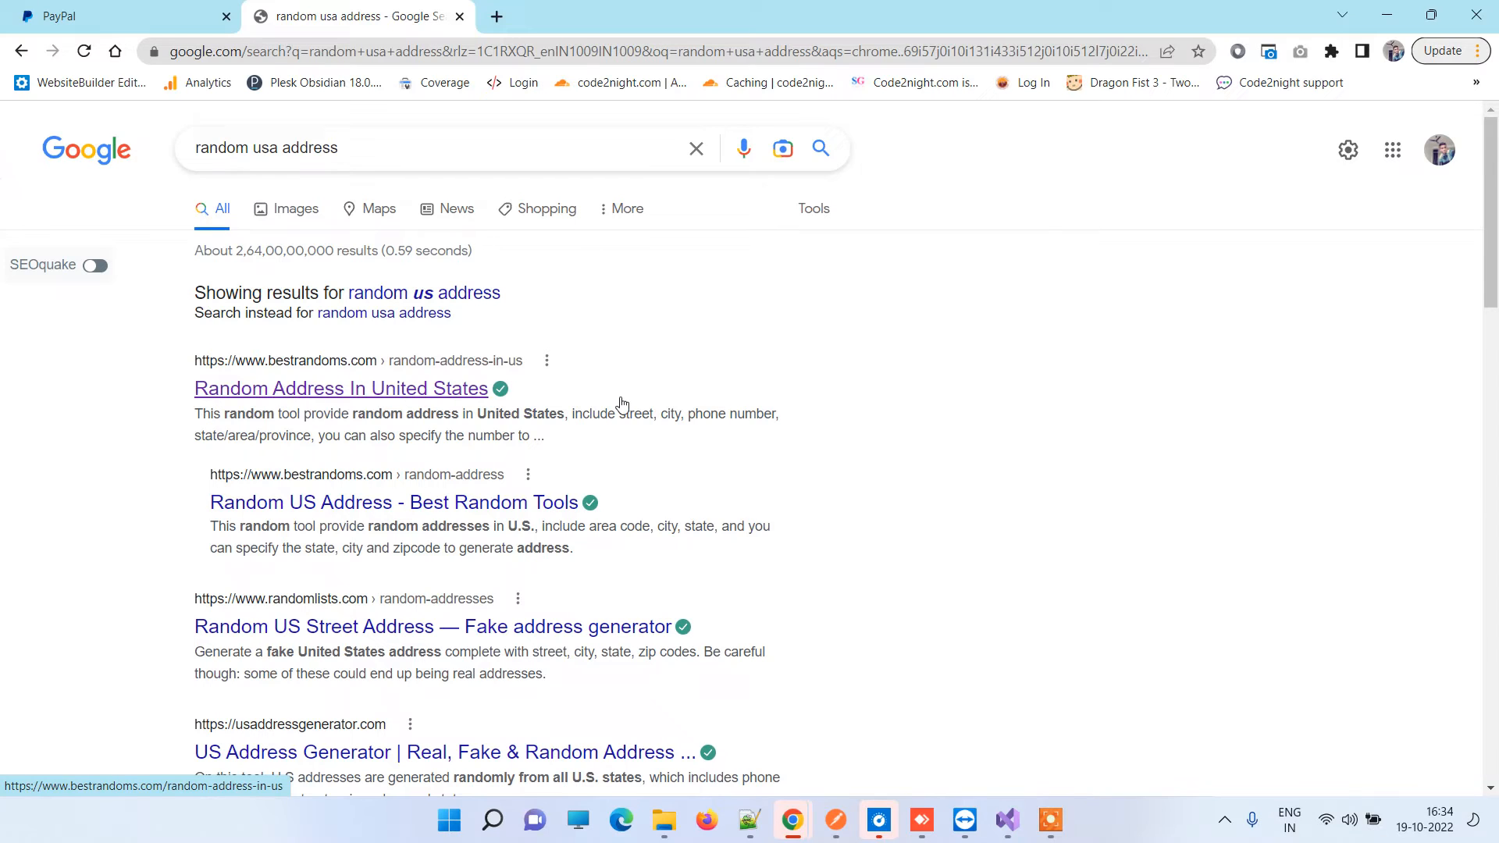
left_click(340, 388)
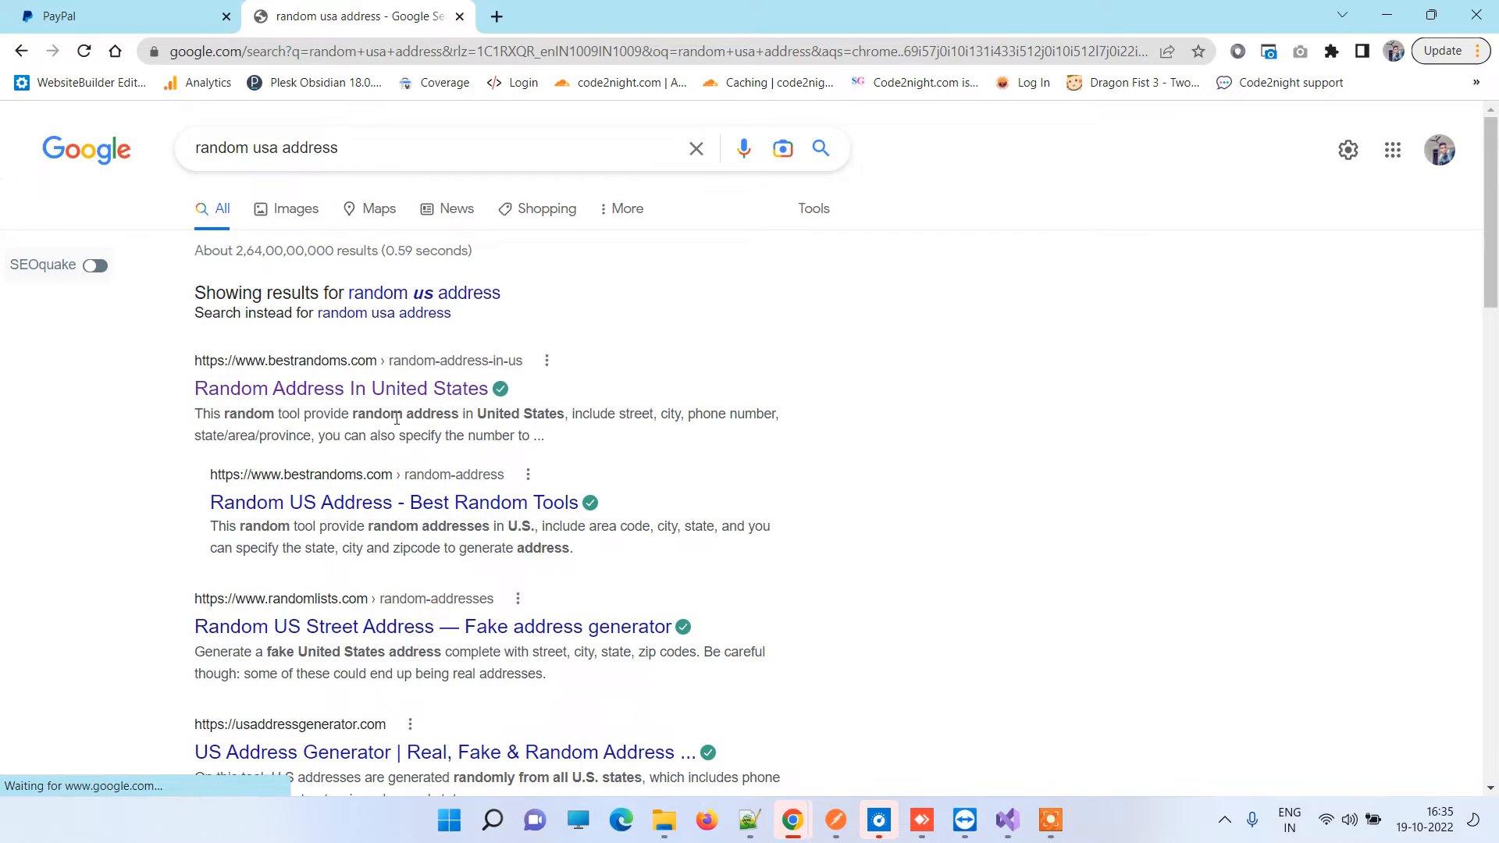
left_click(340, 388)
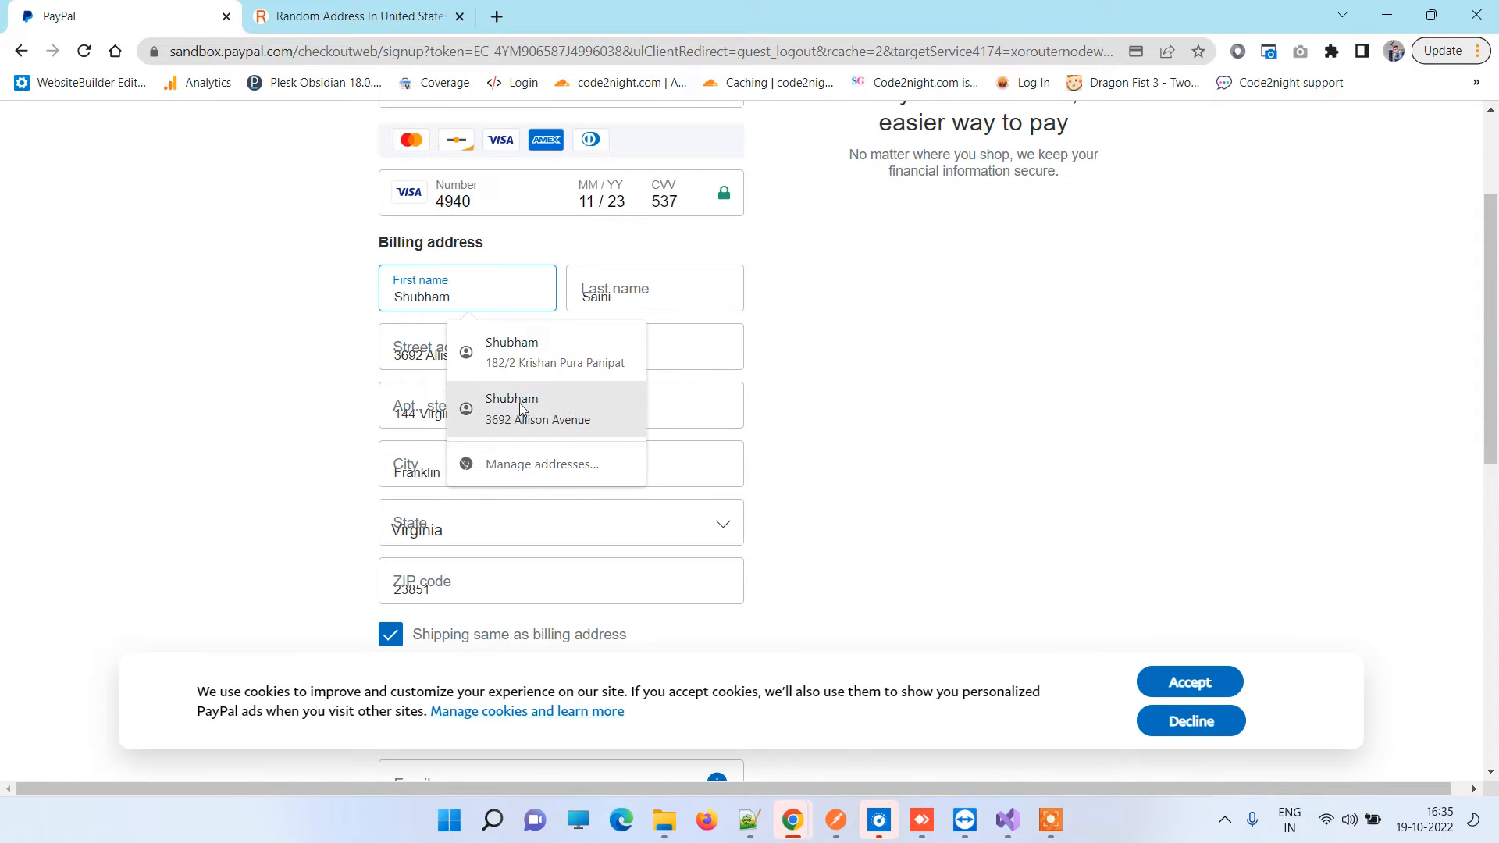
left_click(537, 409)
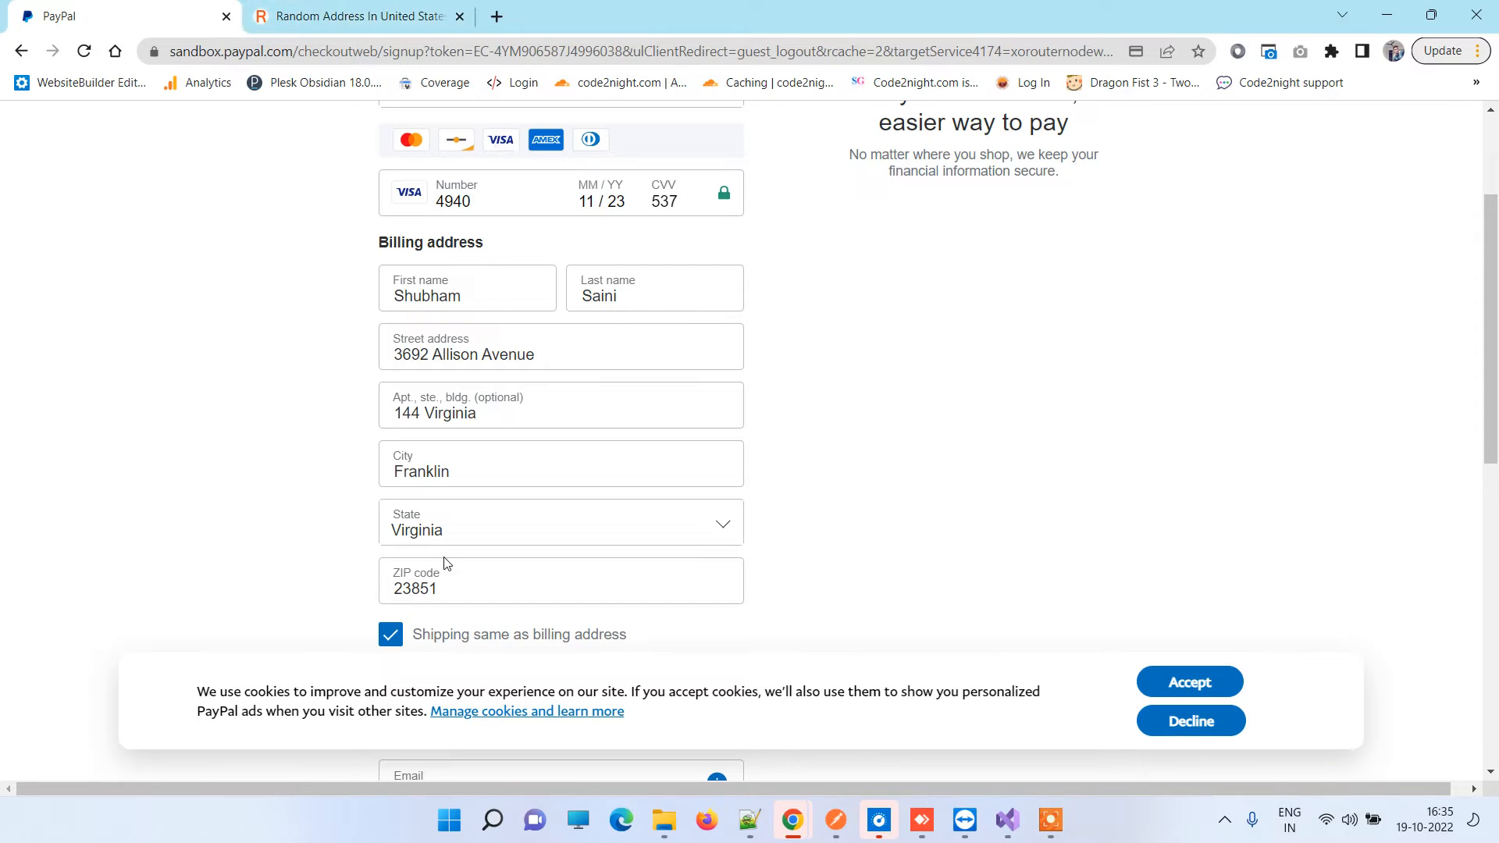
mouse_move(575, 383)
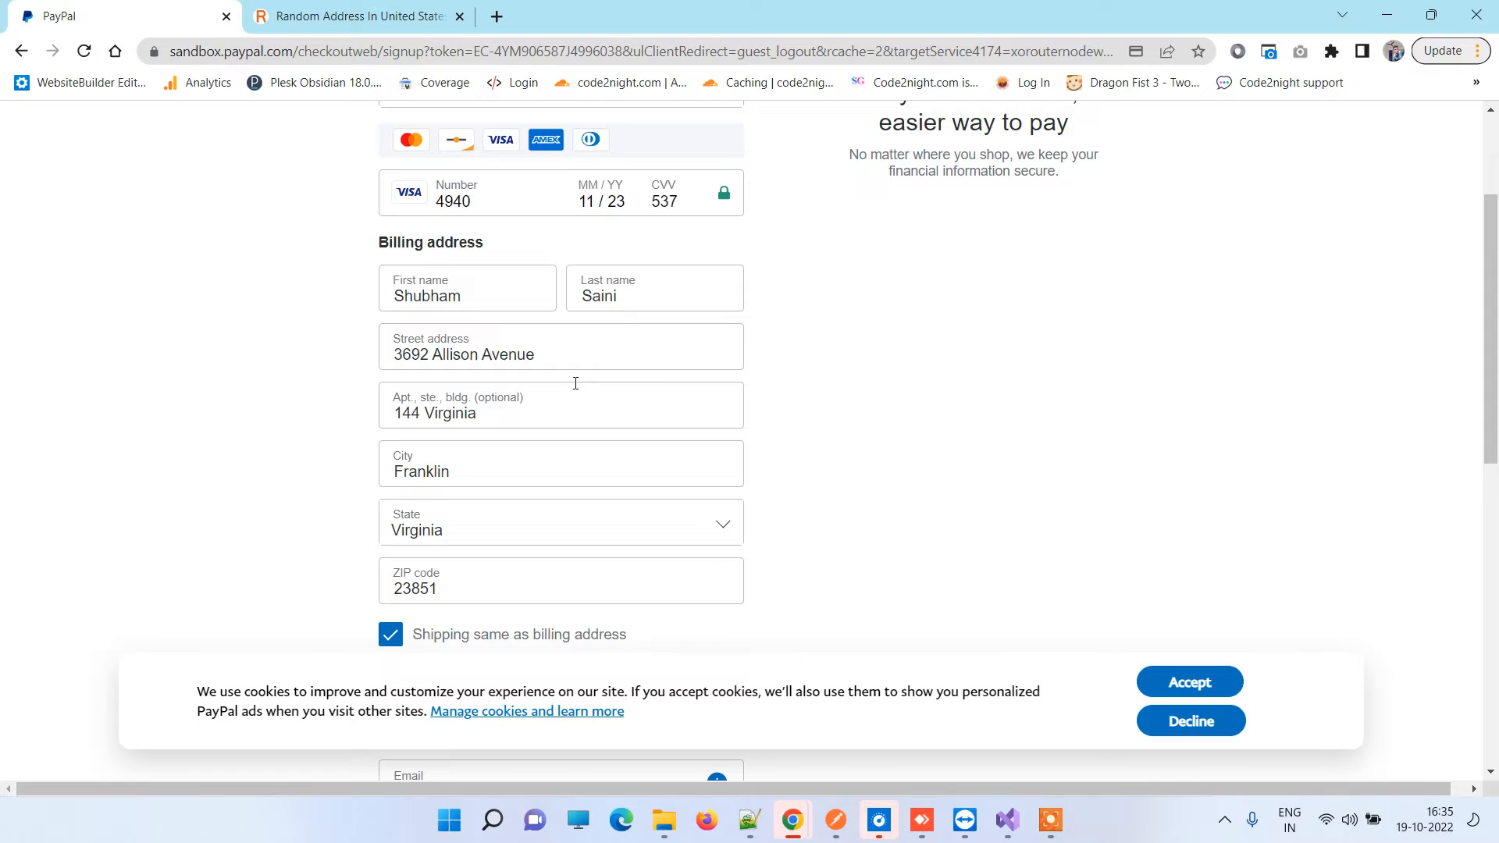
mouse_move(578, 346)
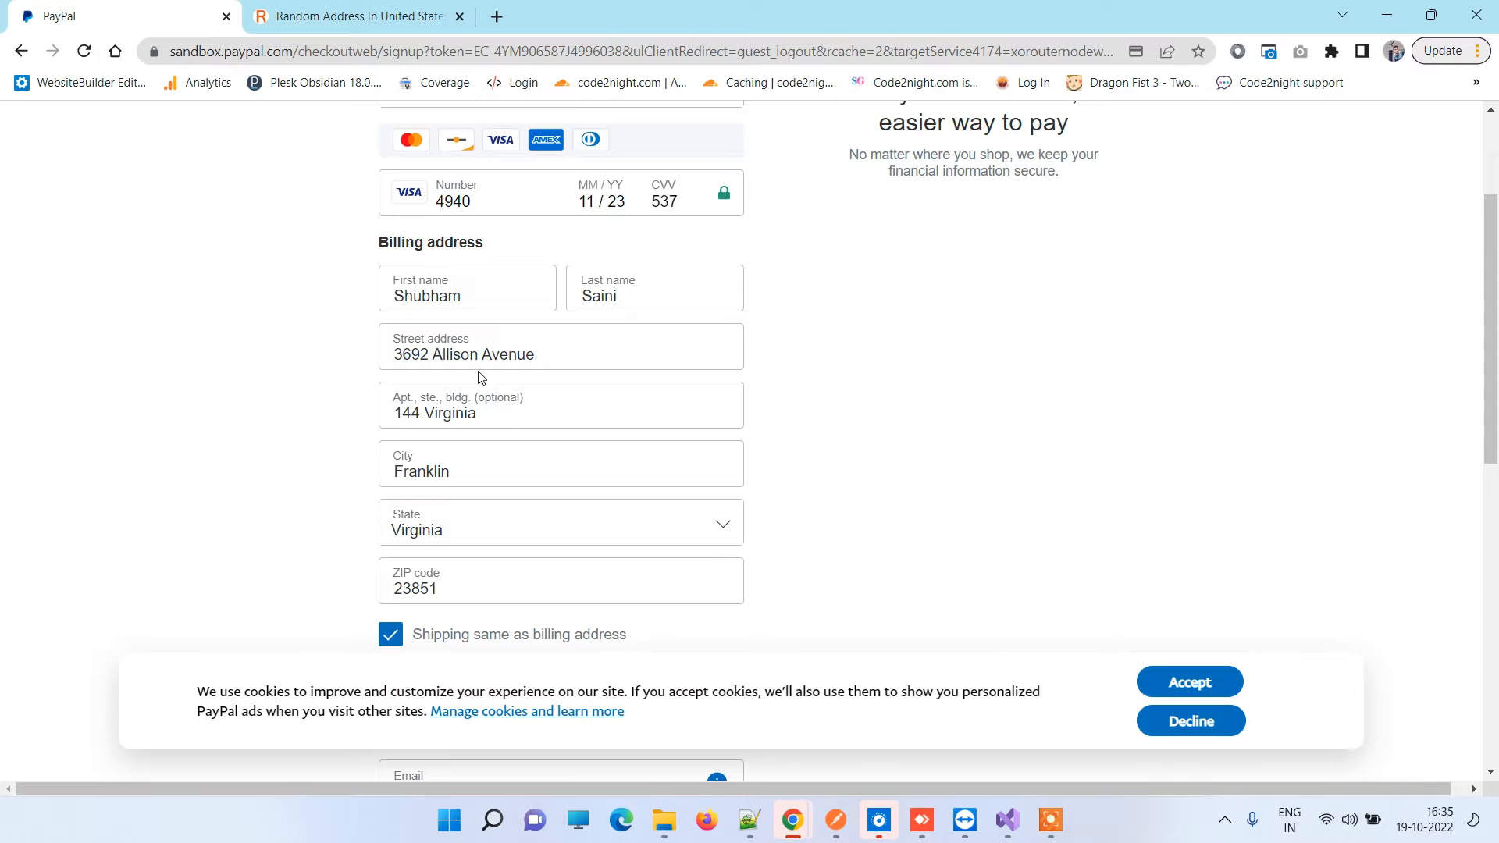
left_click(349, 17)
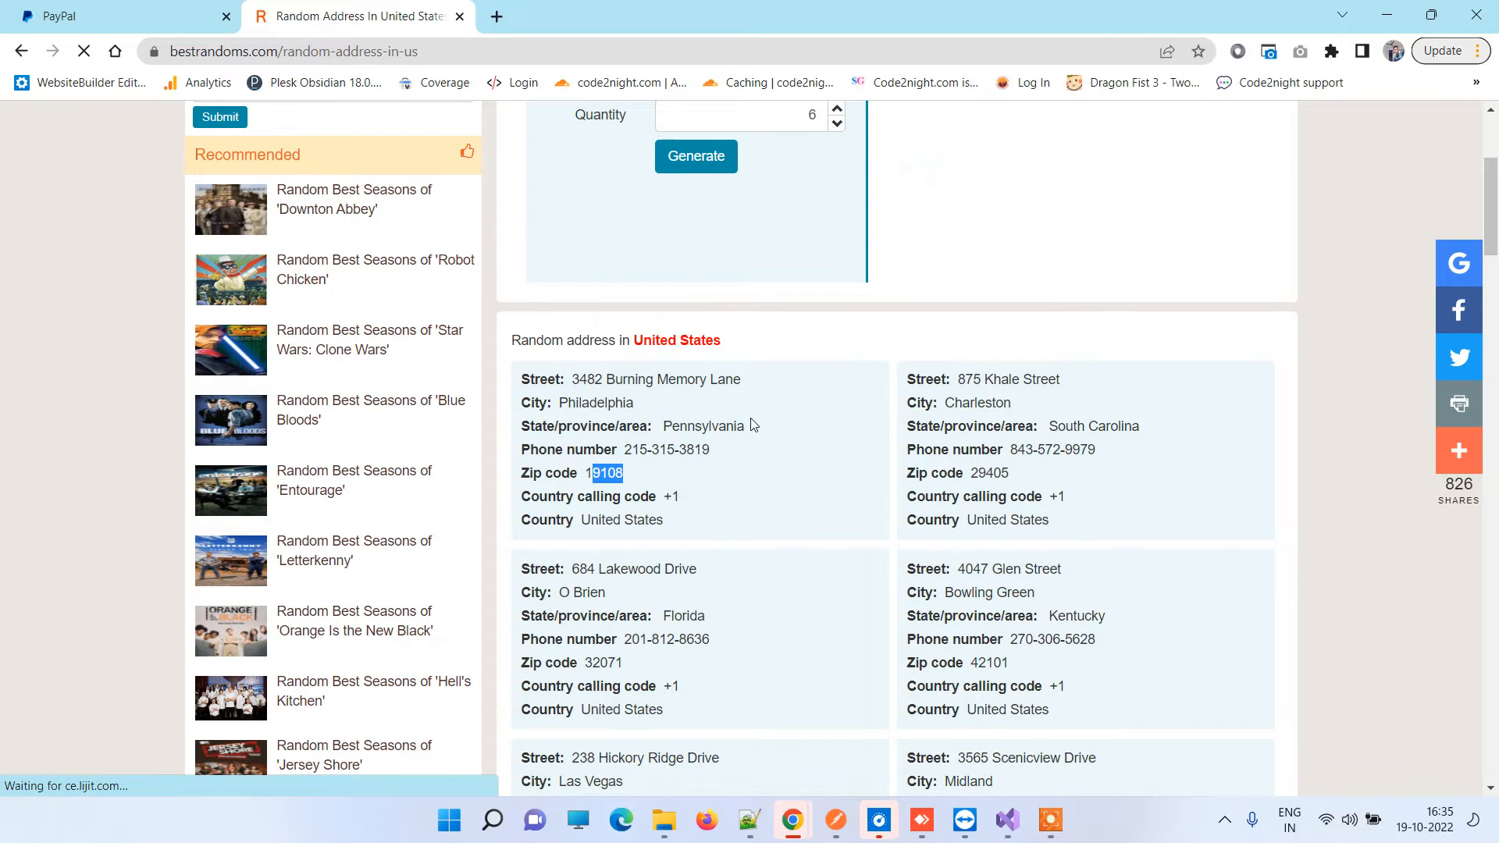
left_click(95, 17)
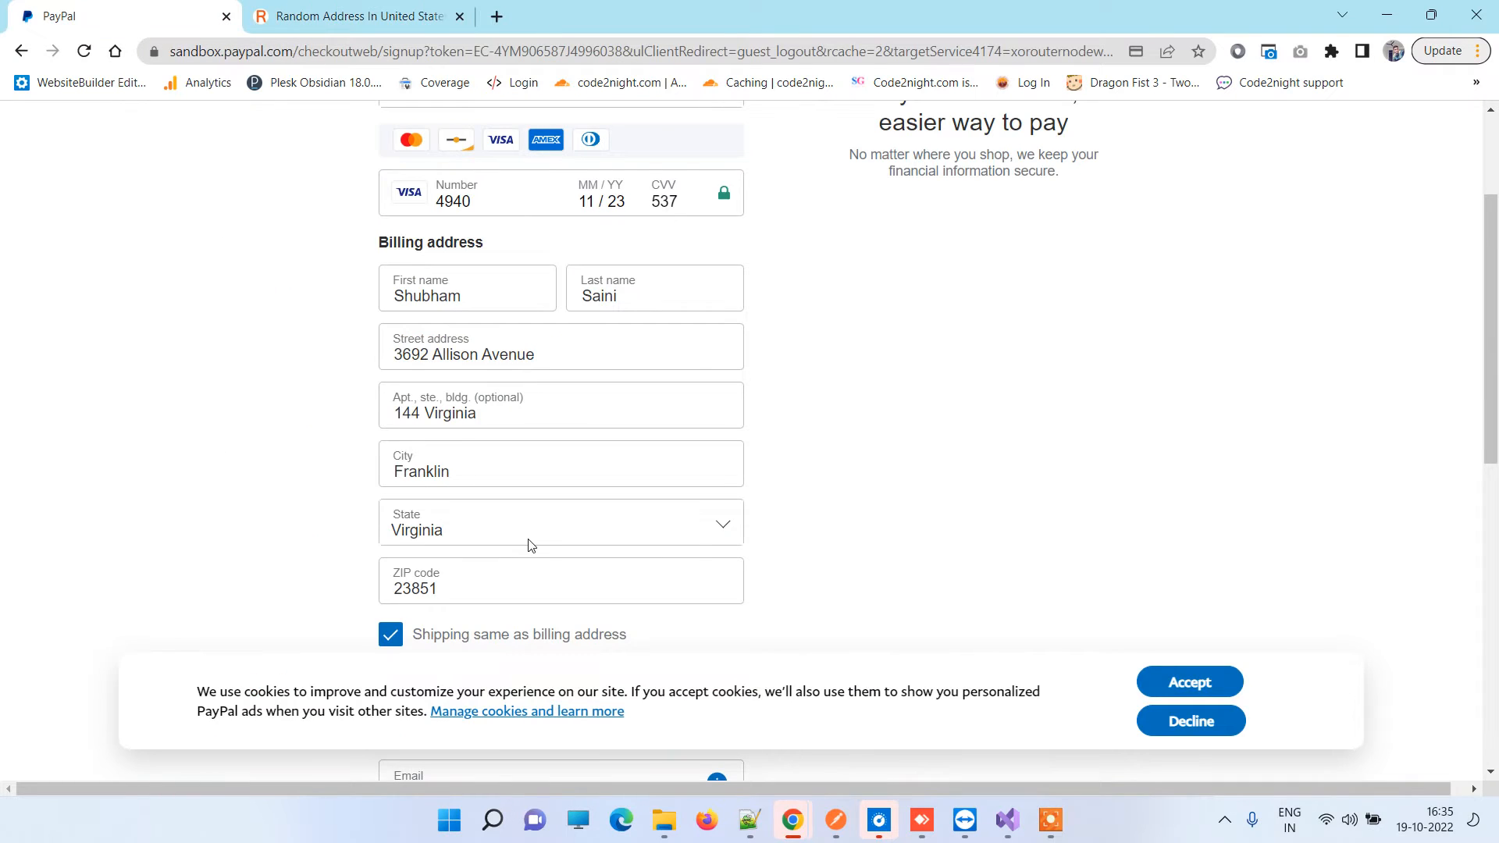
scroll("down", 3)
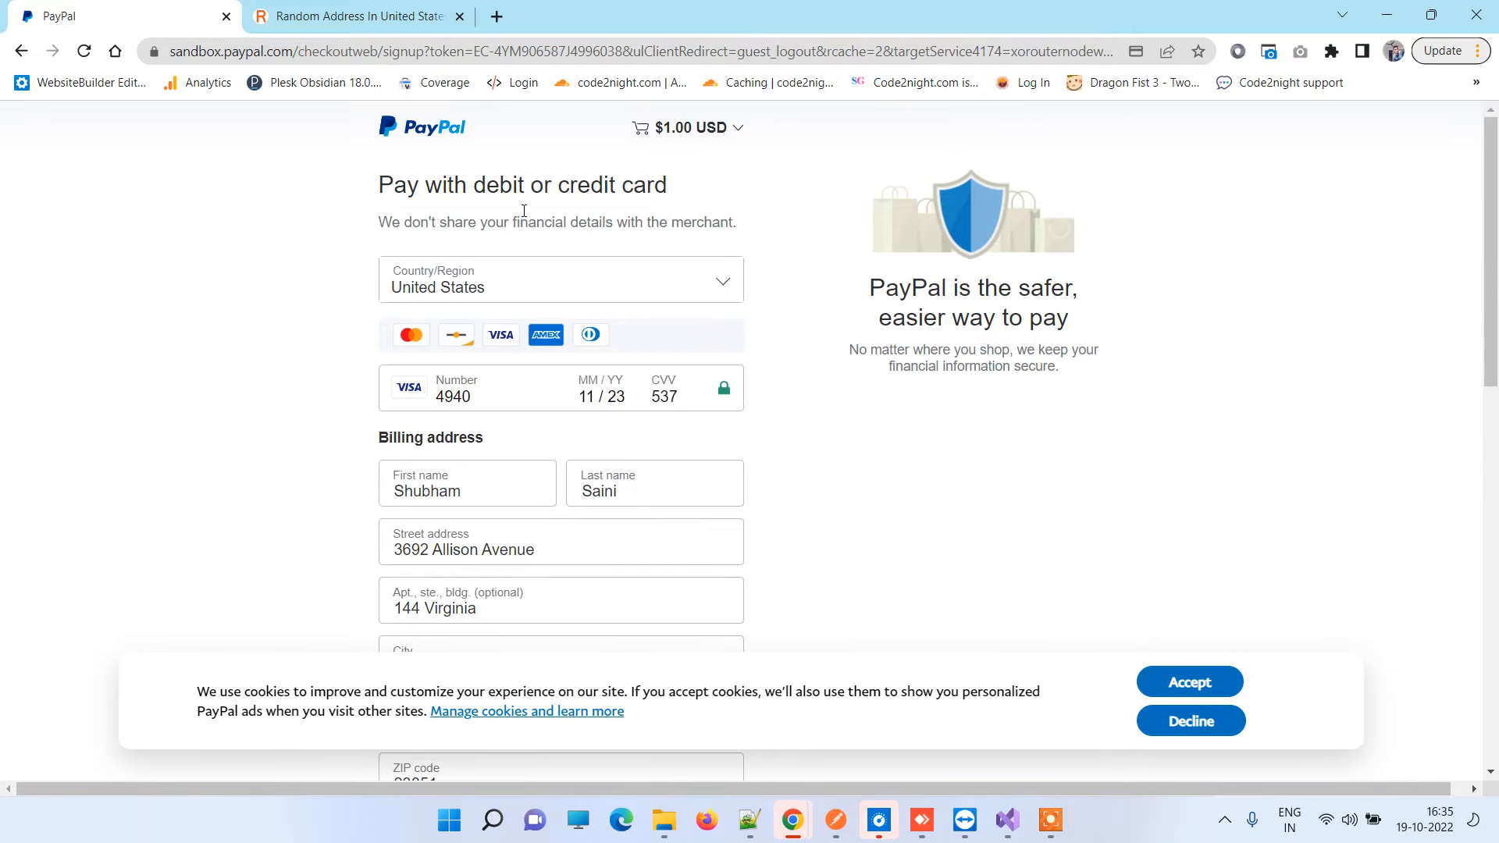
Step: Turn off 'Save info & create your PayPal account' and submit via Continue as Guest
scroll("down", 3)
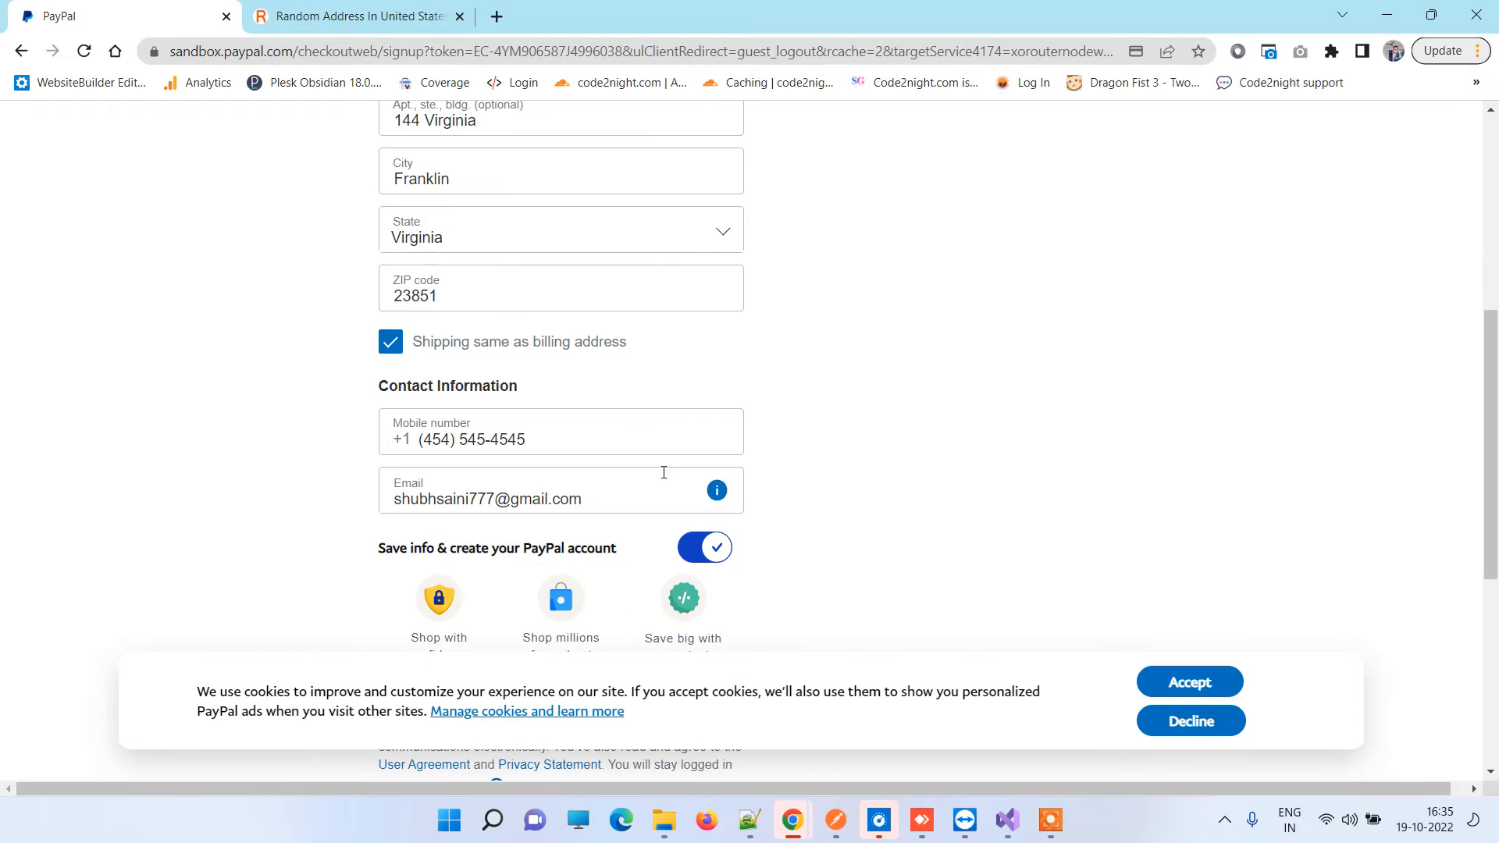
scroll("down", 3)
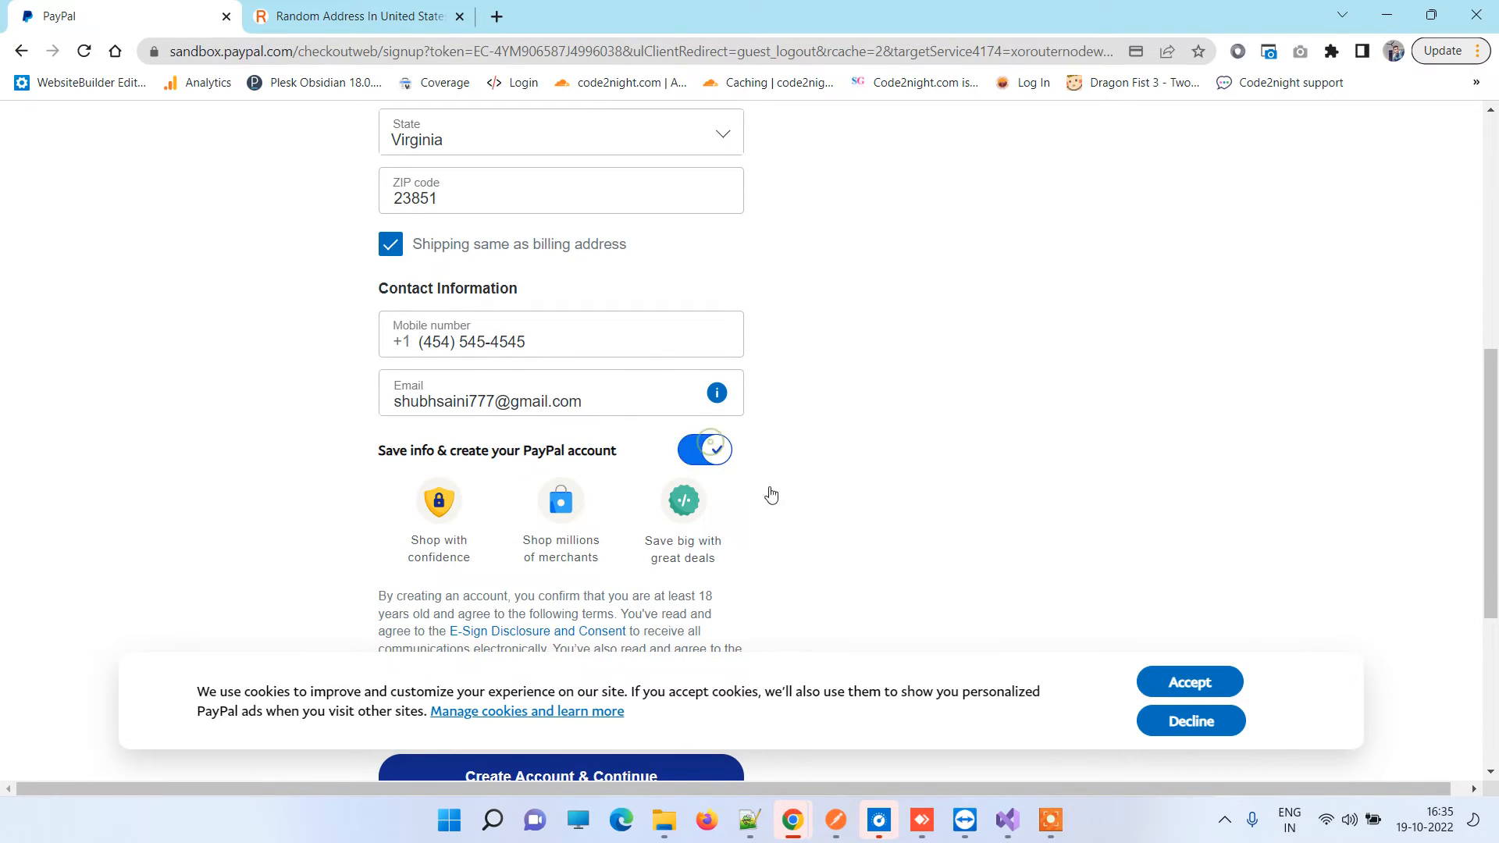
left_click(705, 450)
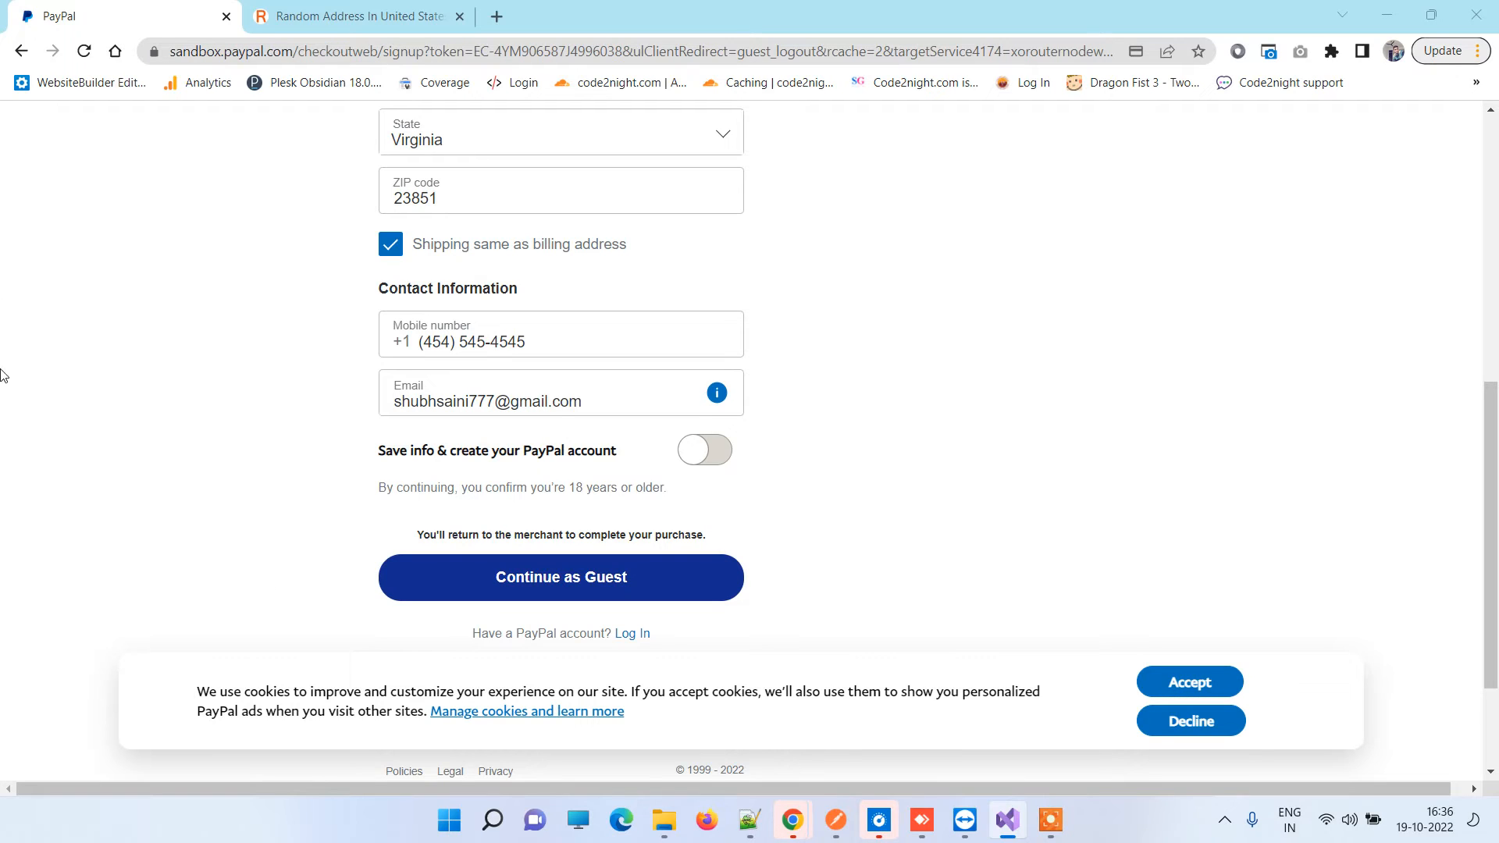
mouse_move(561, 578)
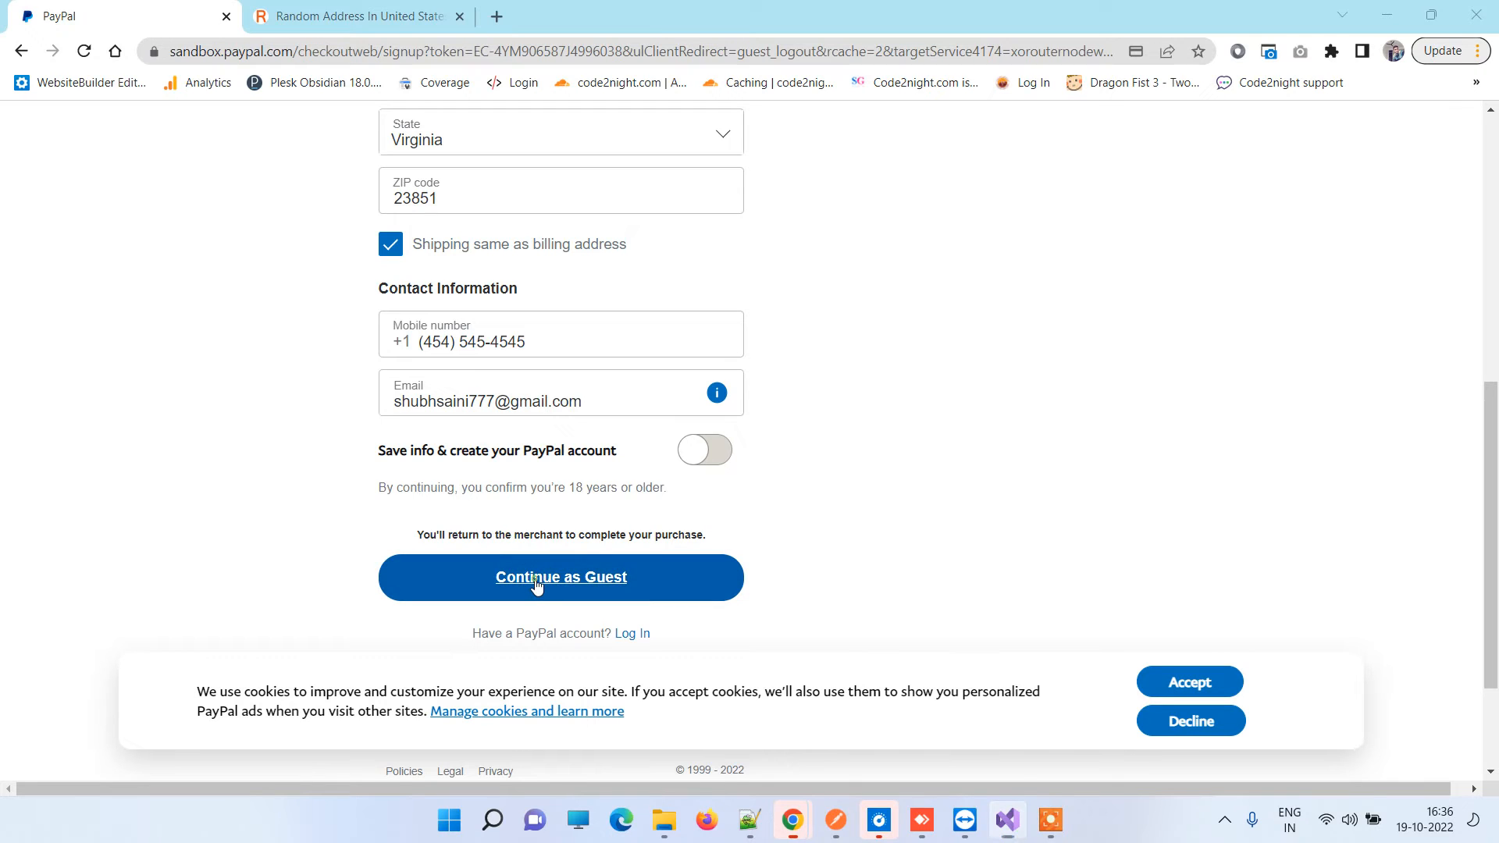
left_click(561, 576)
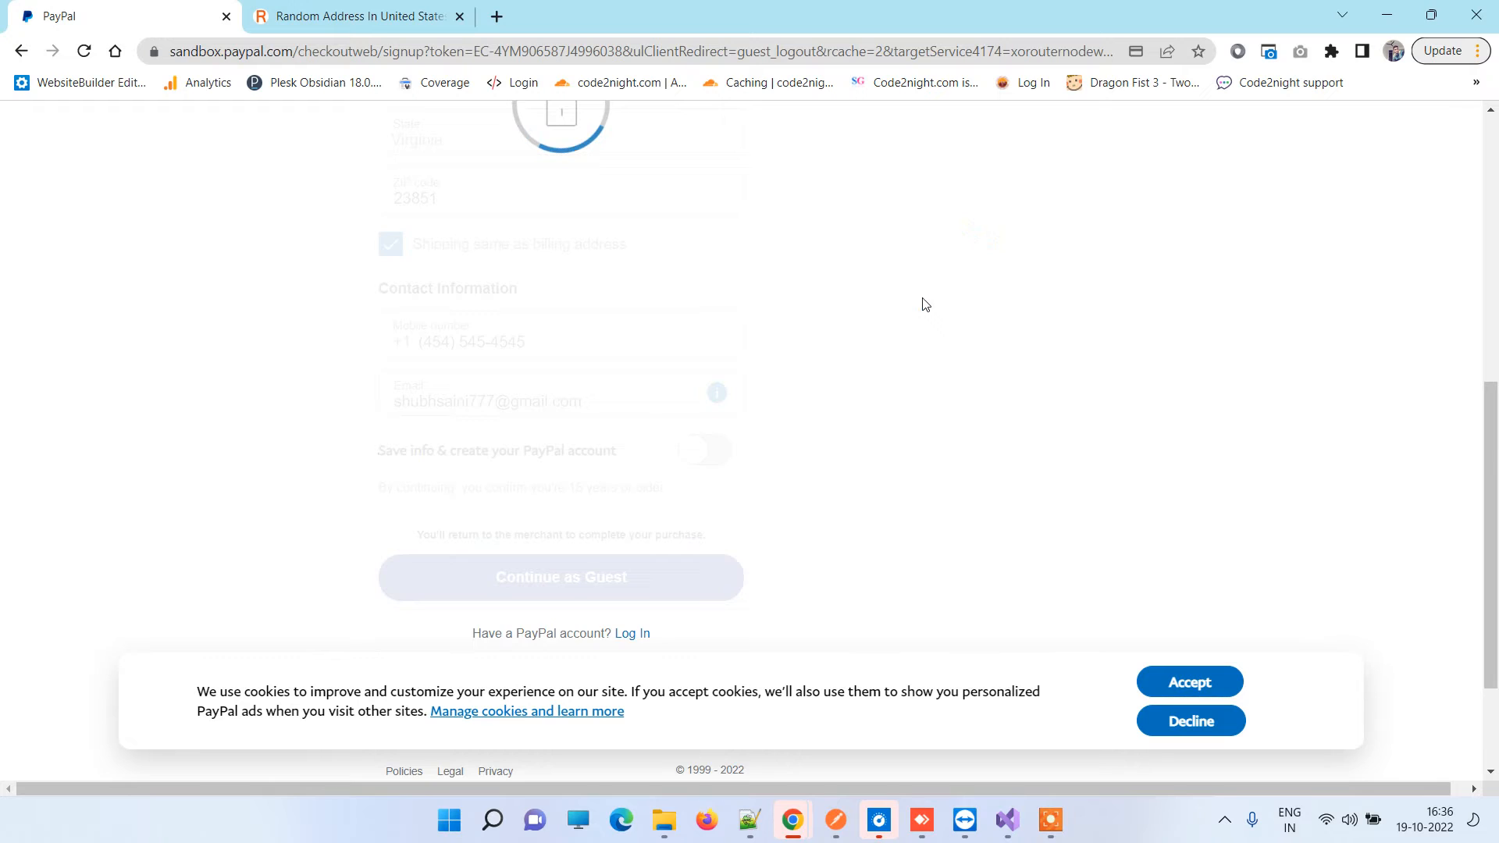
left_click(561, 576)
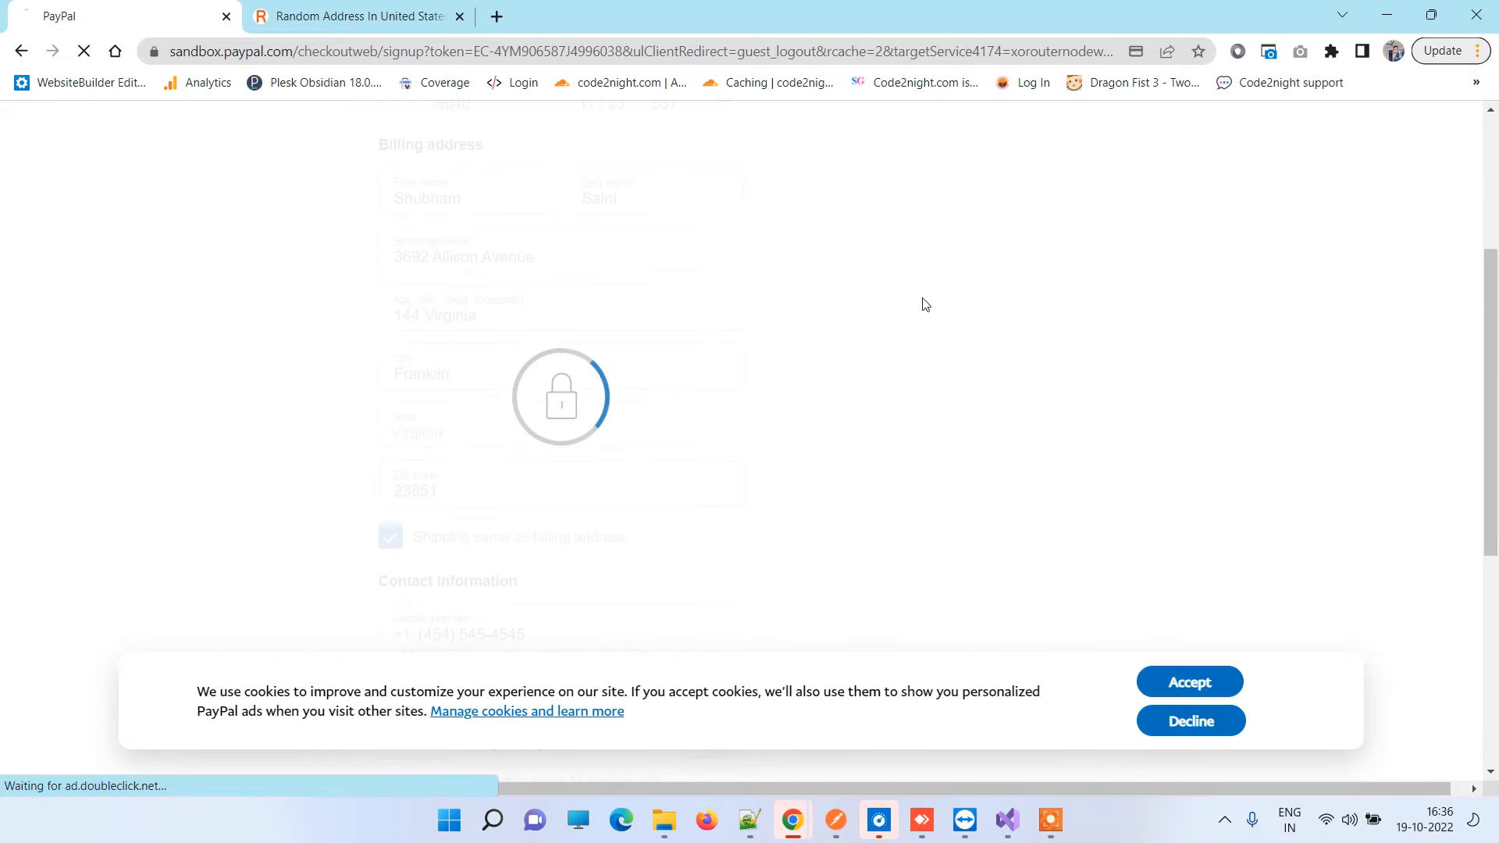
scroll("down", 3)
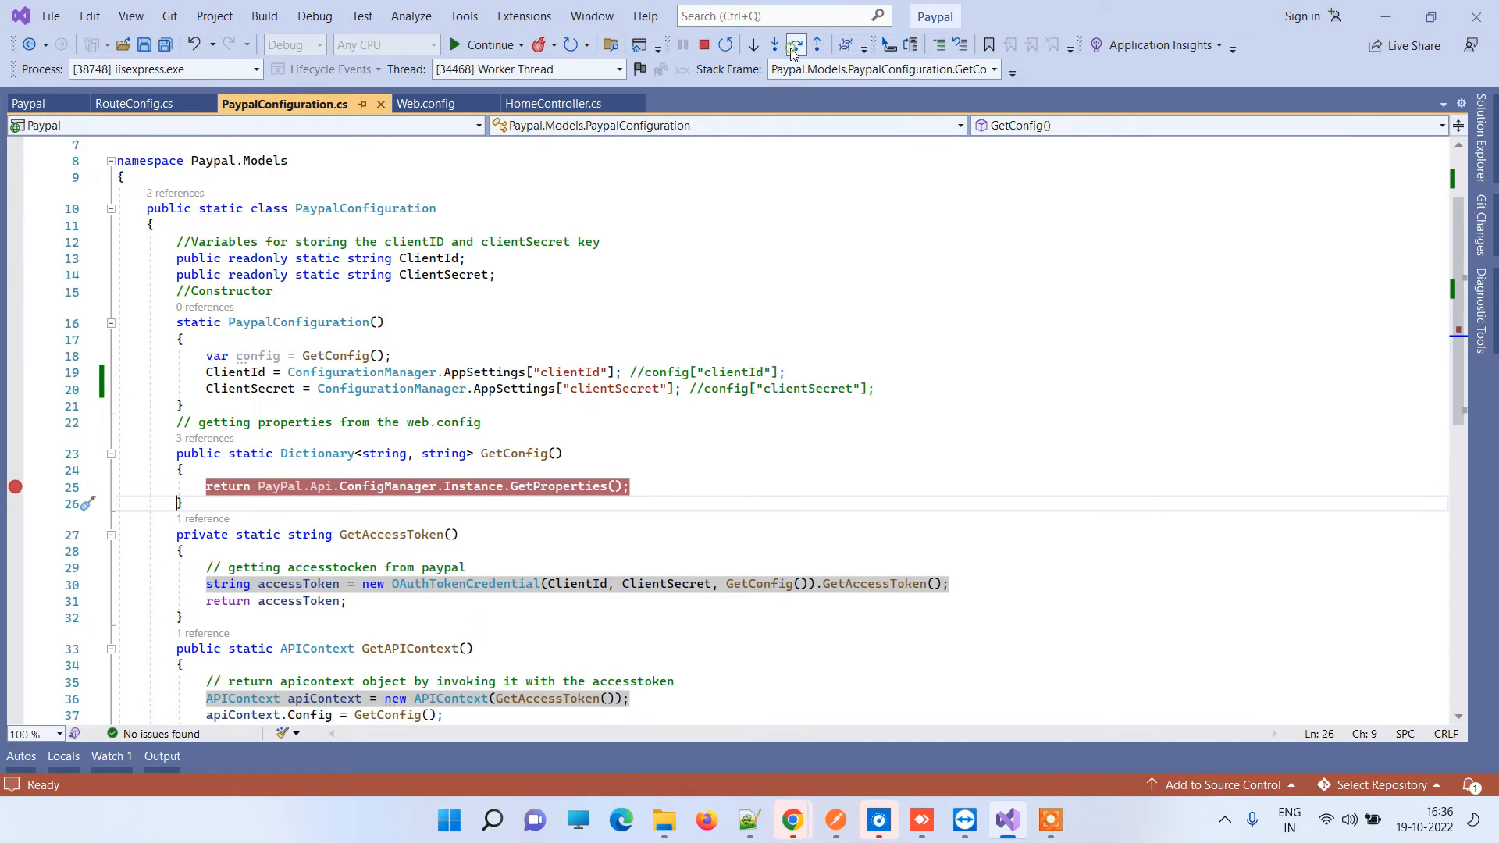
Step: Step from the PaypalConfiguration.GetConfig breakpoint into HomeController's catch block
left_click(790, 821)
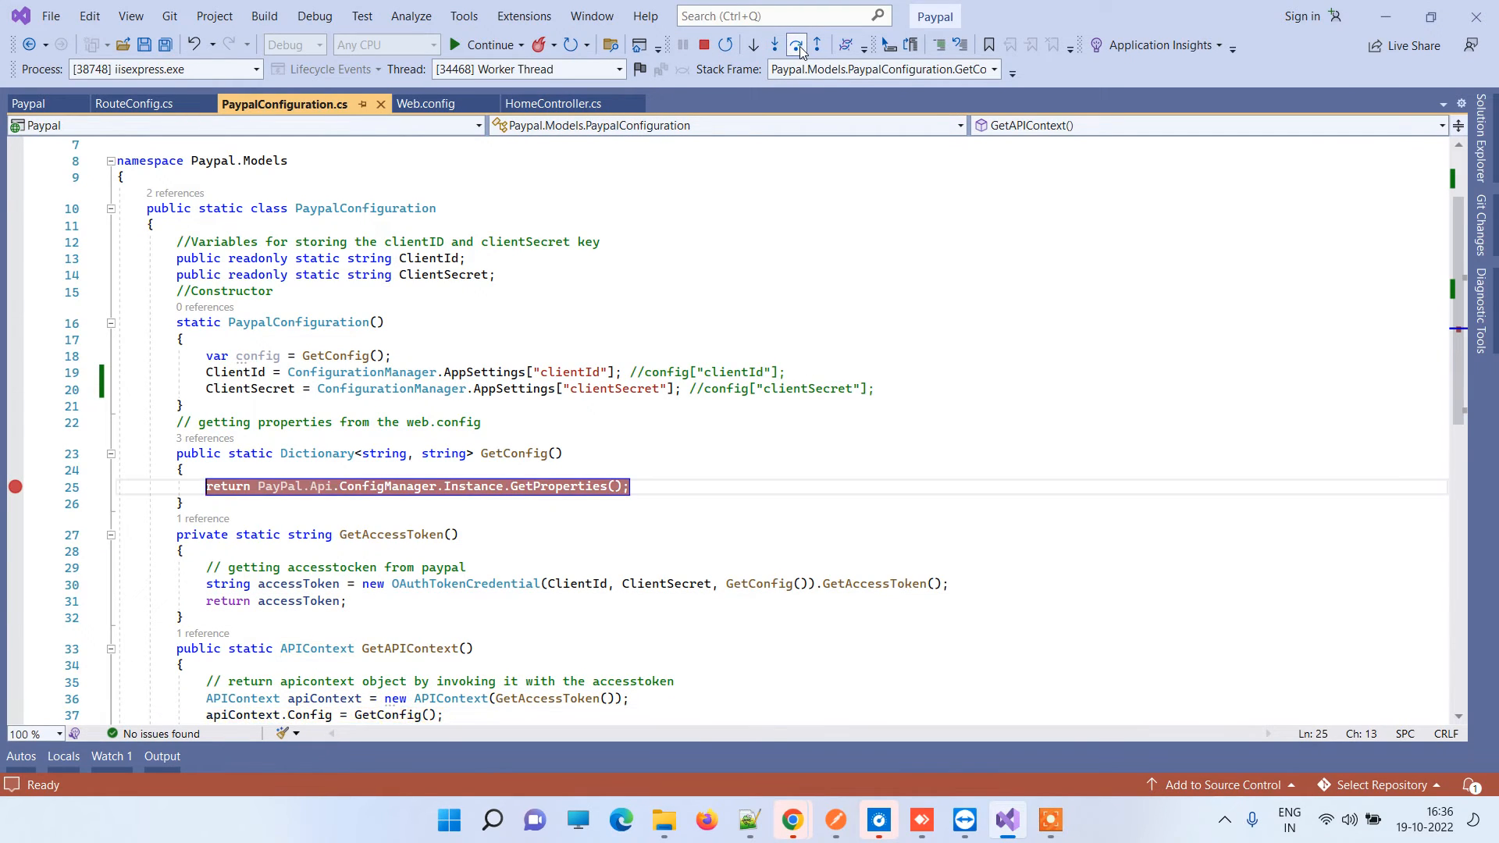
left_click(797, 45)
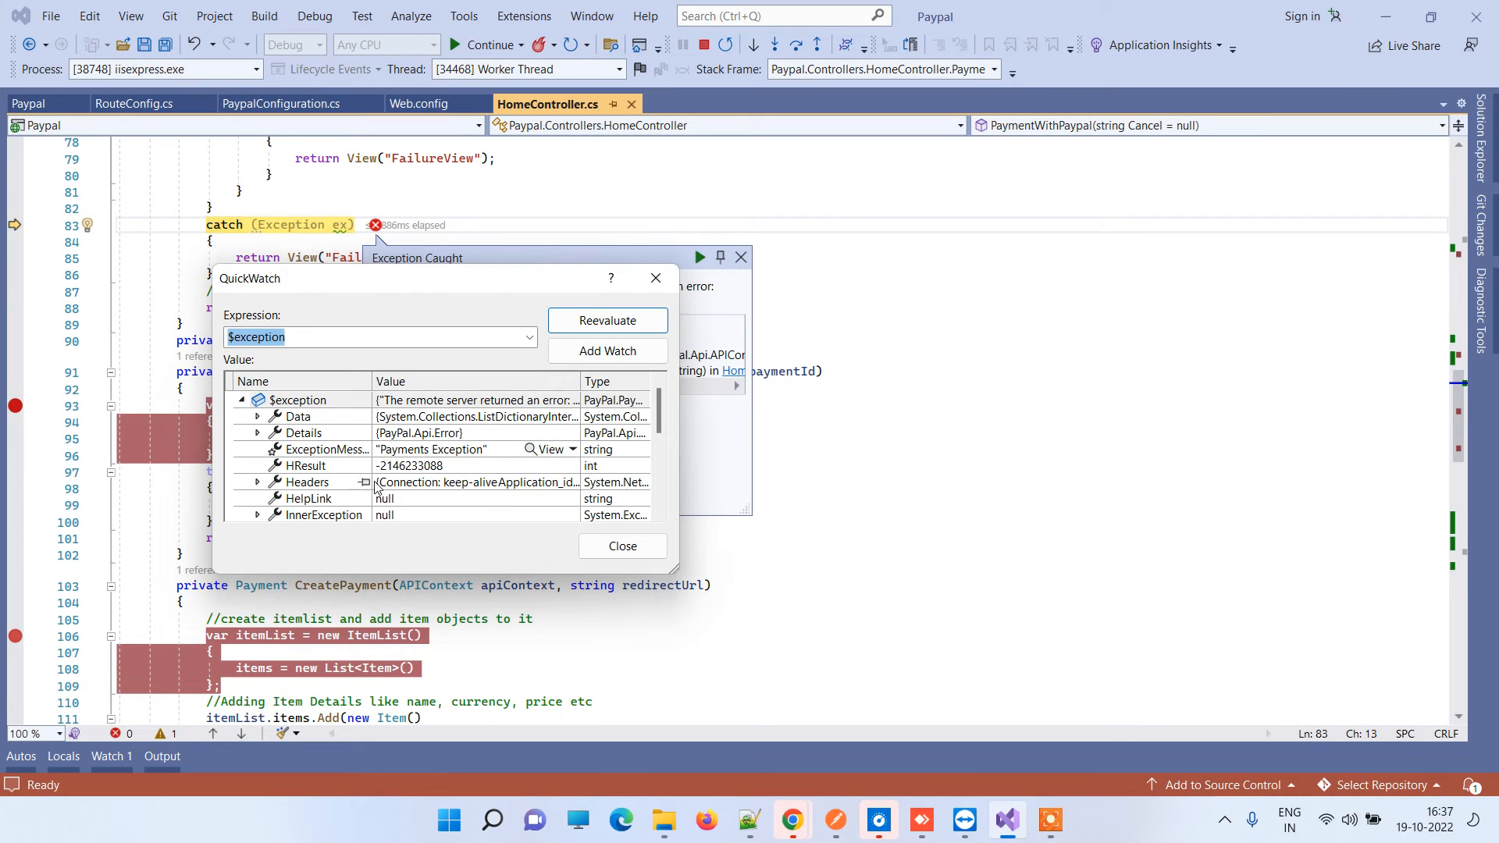
Step: Read the DUPLICATE_TRANSACTION 'Duplicate invoice Id detected' response, then close the exception inspection
scroll("down", 3)
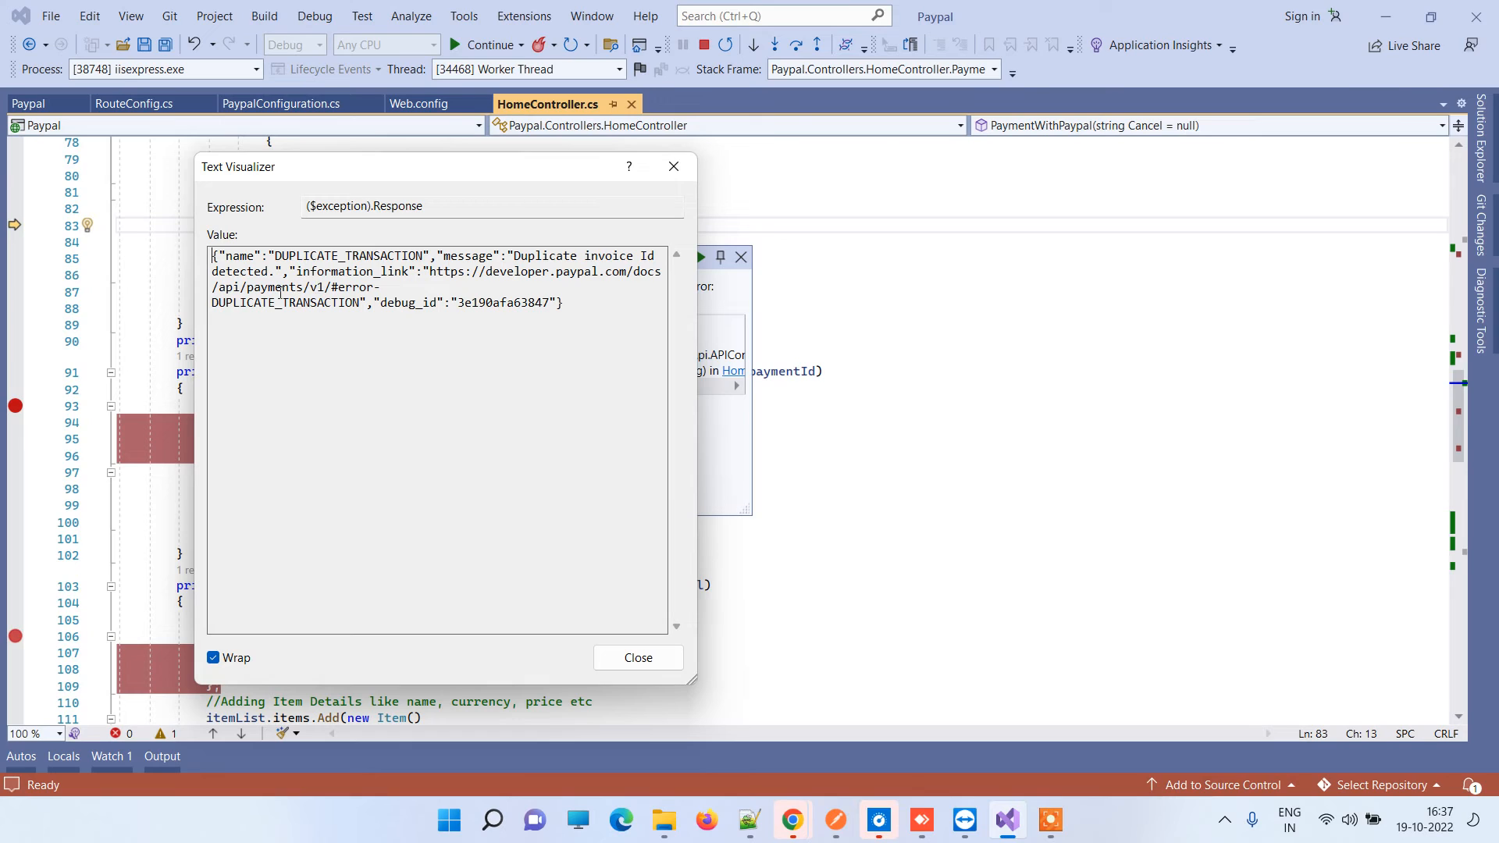
double_click(239, 272)
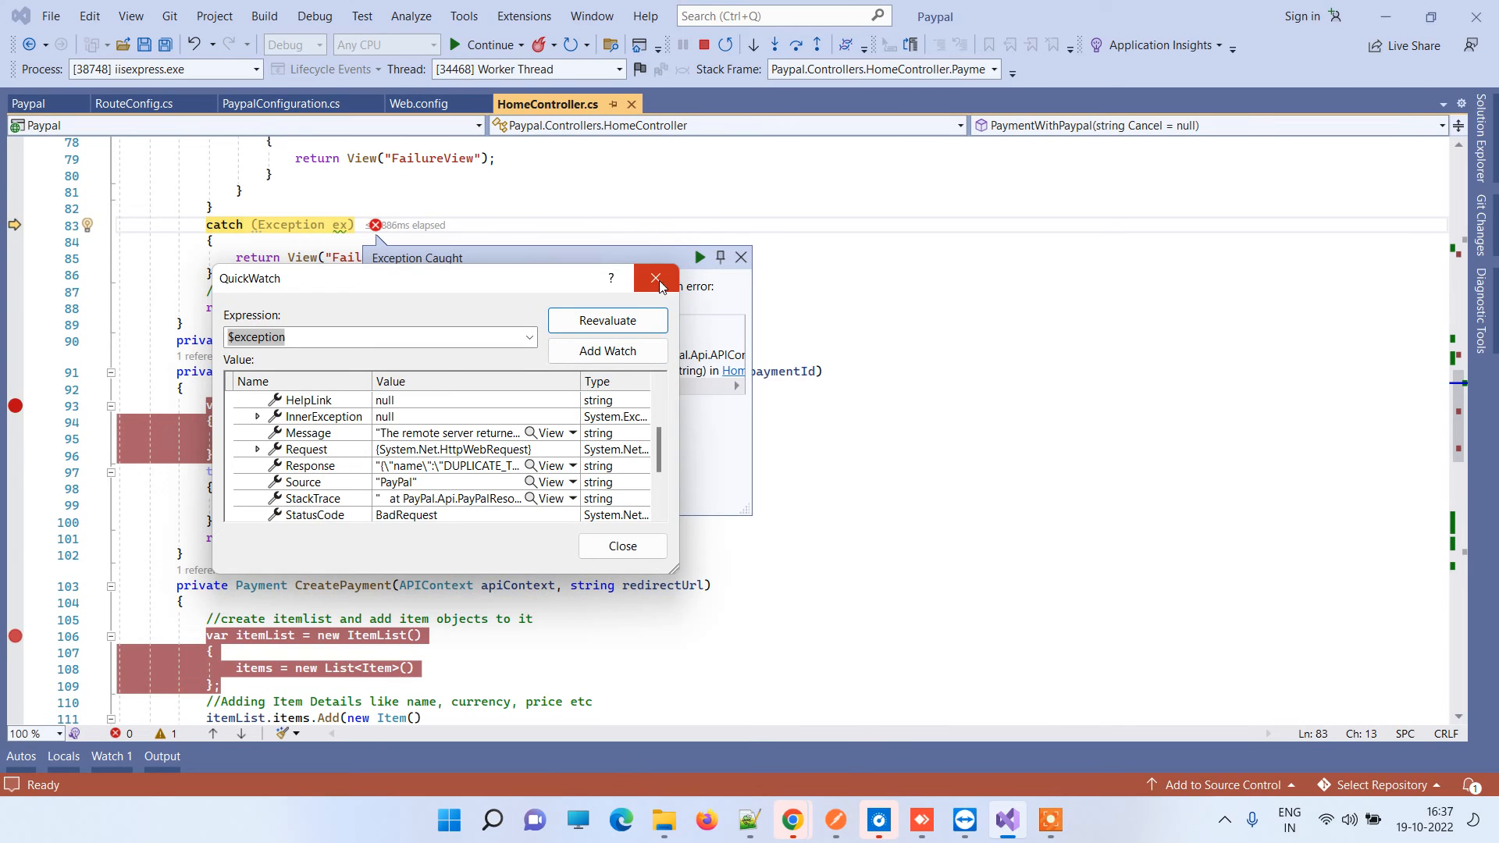
left_click(656, 278)
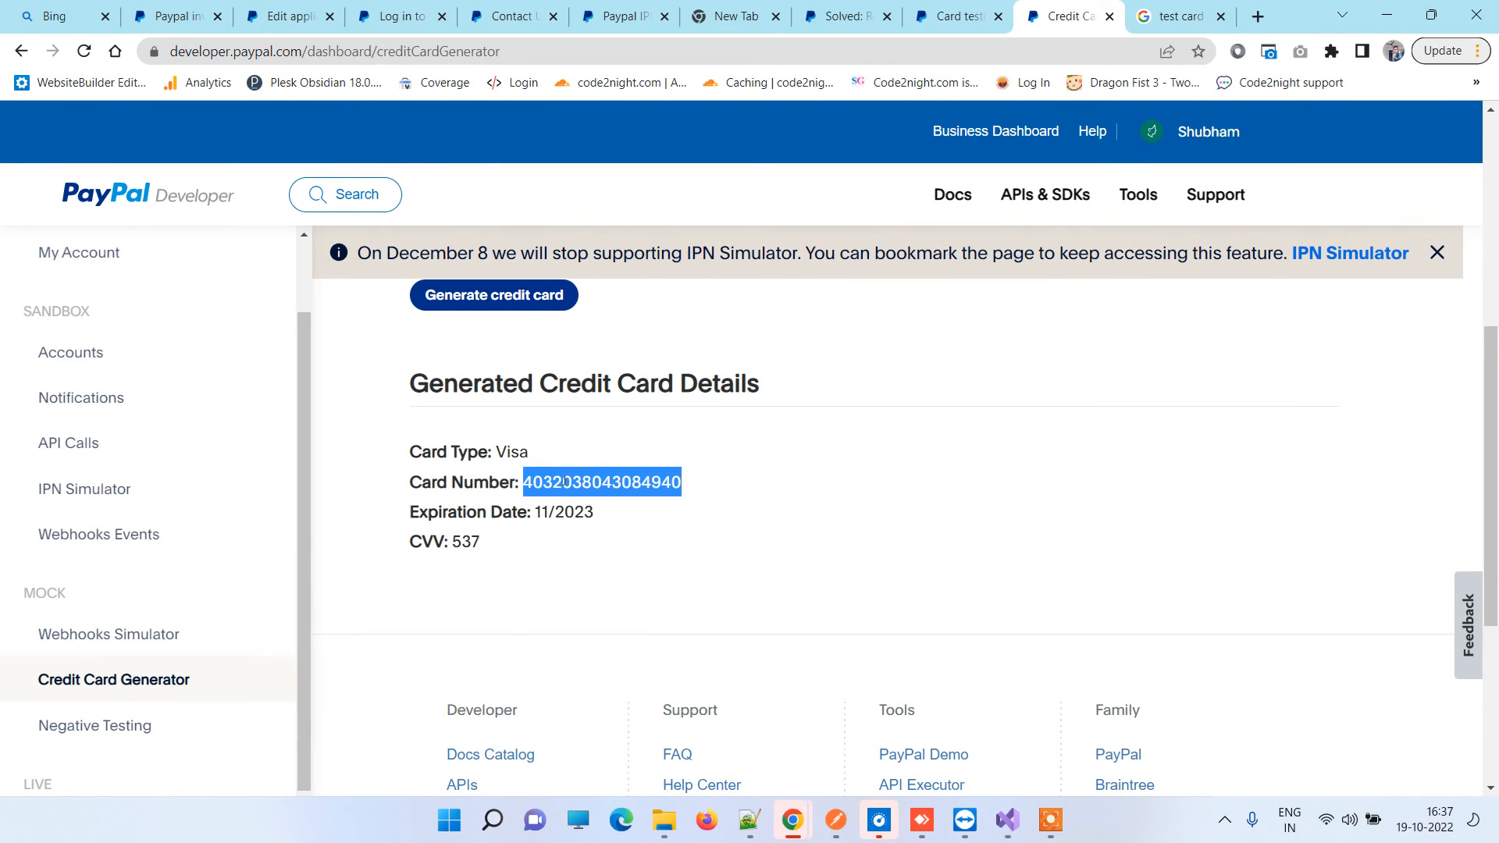
Step: Deselect the card number on the Credit Card Generator showing Visa ending 4940
left_click(688, 572)
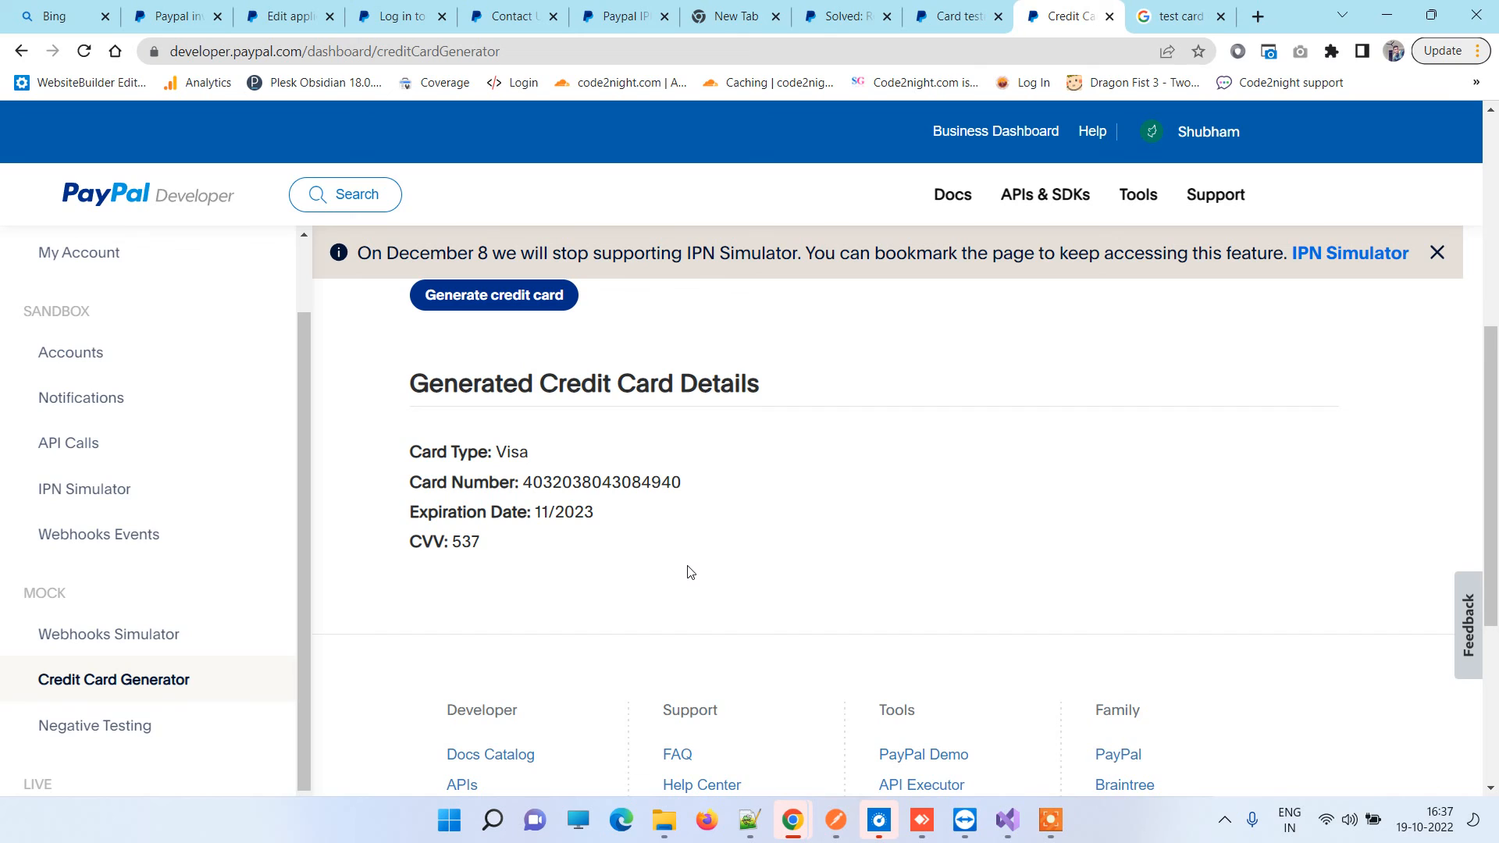
mouse_move(772, 762)
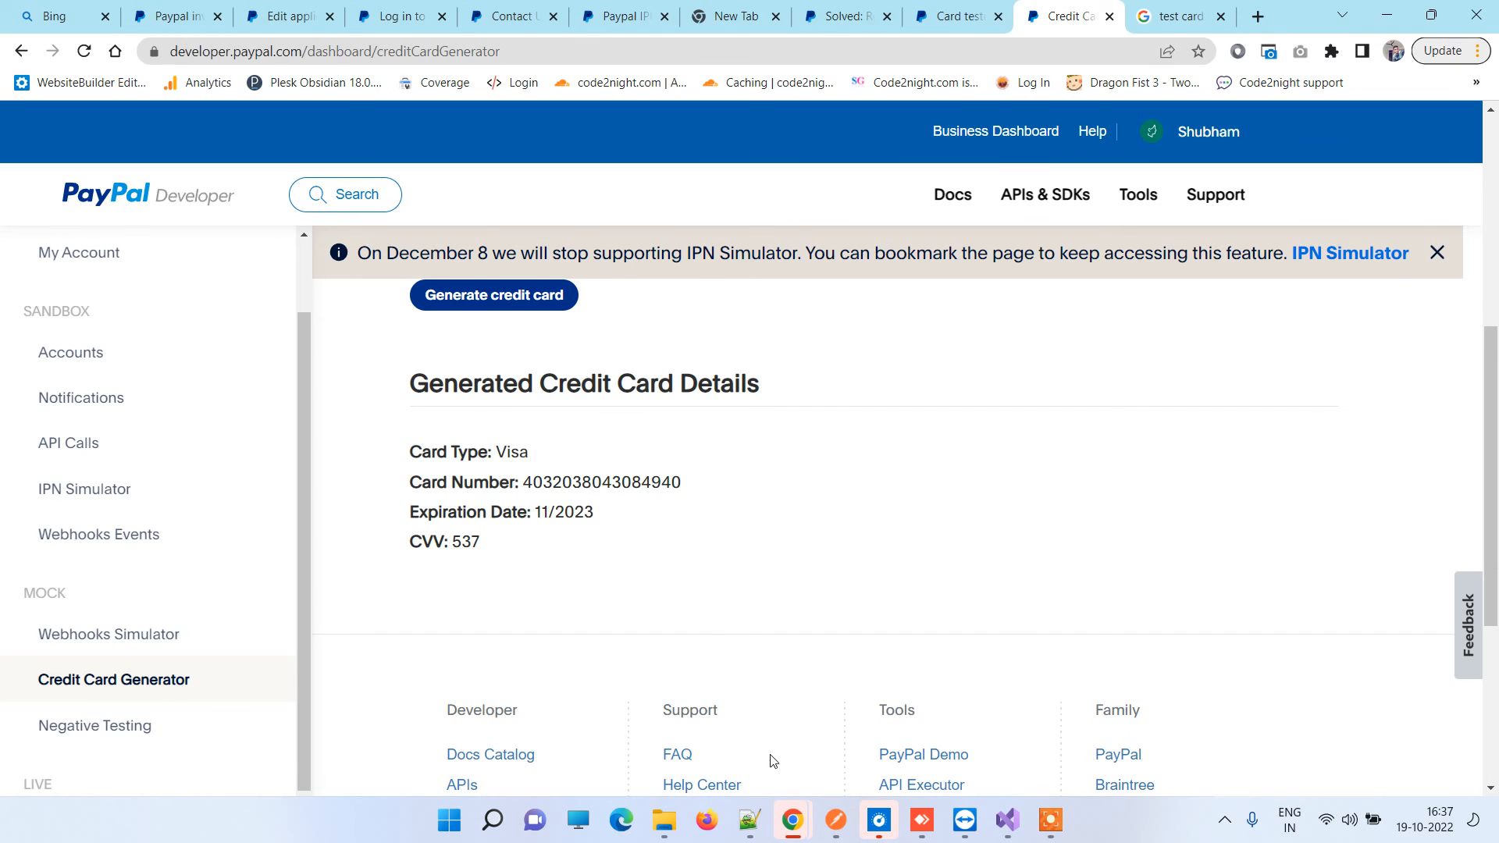
mouse_move(791, 821)
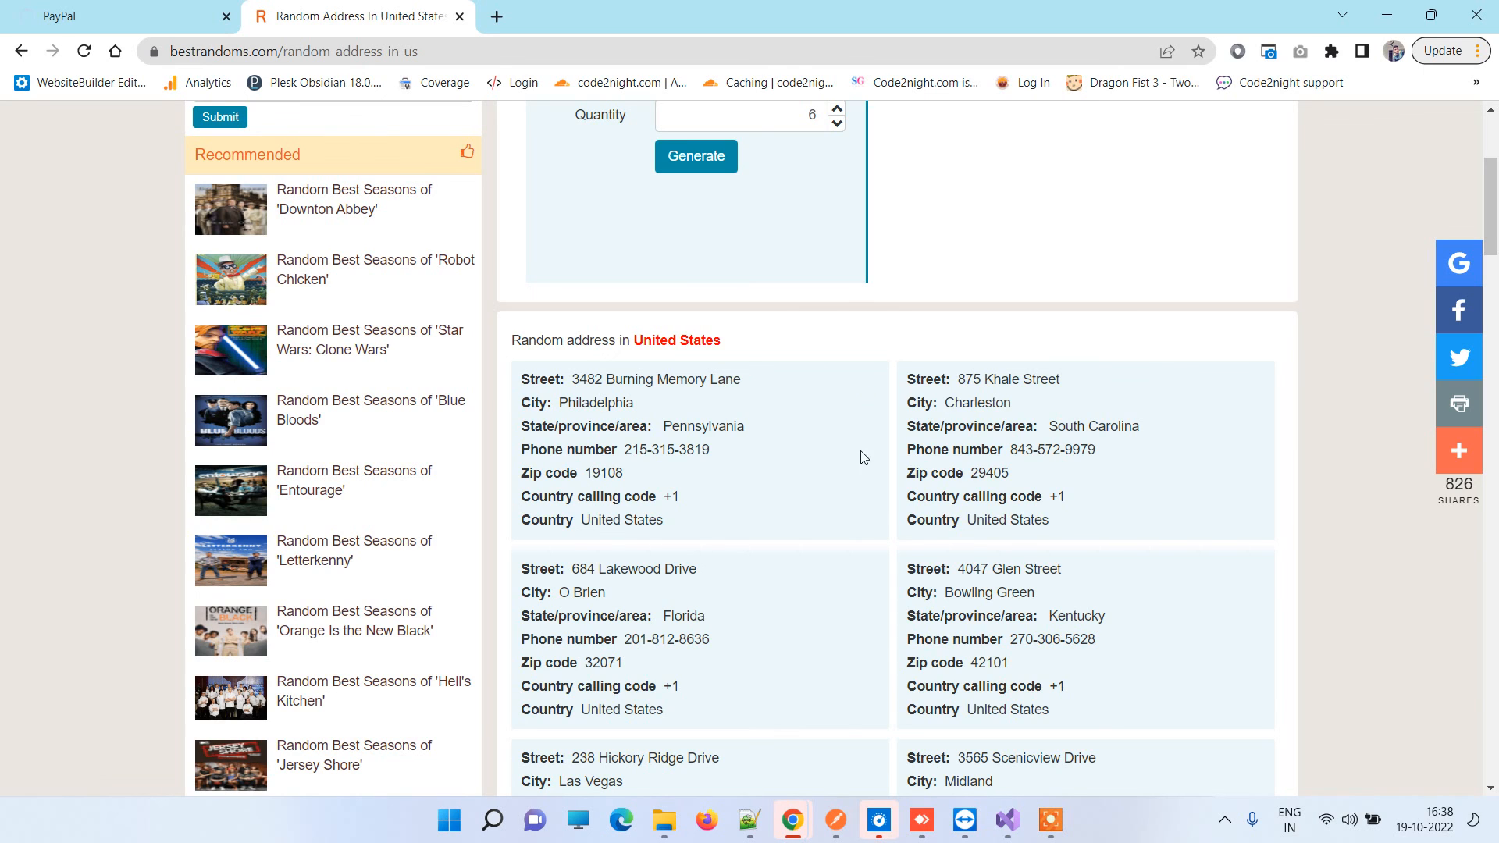
scroll("down", 3)
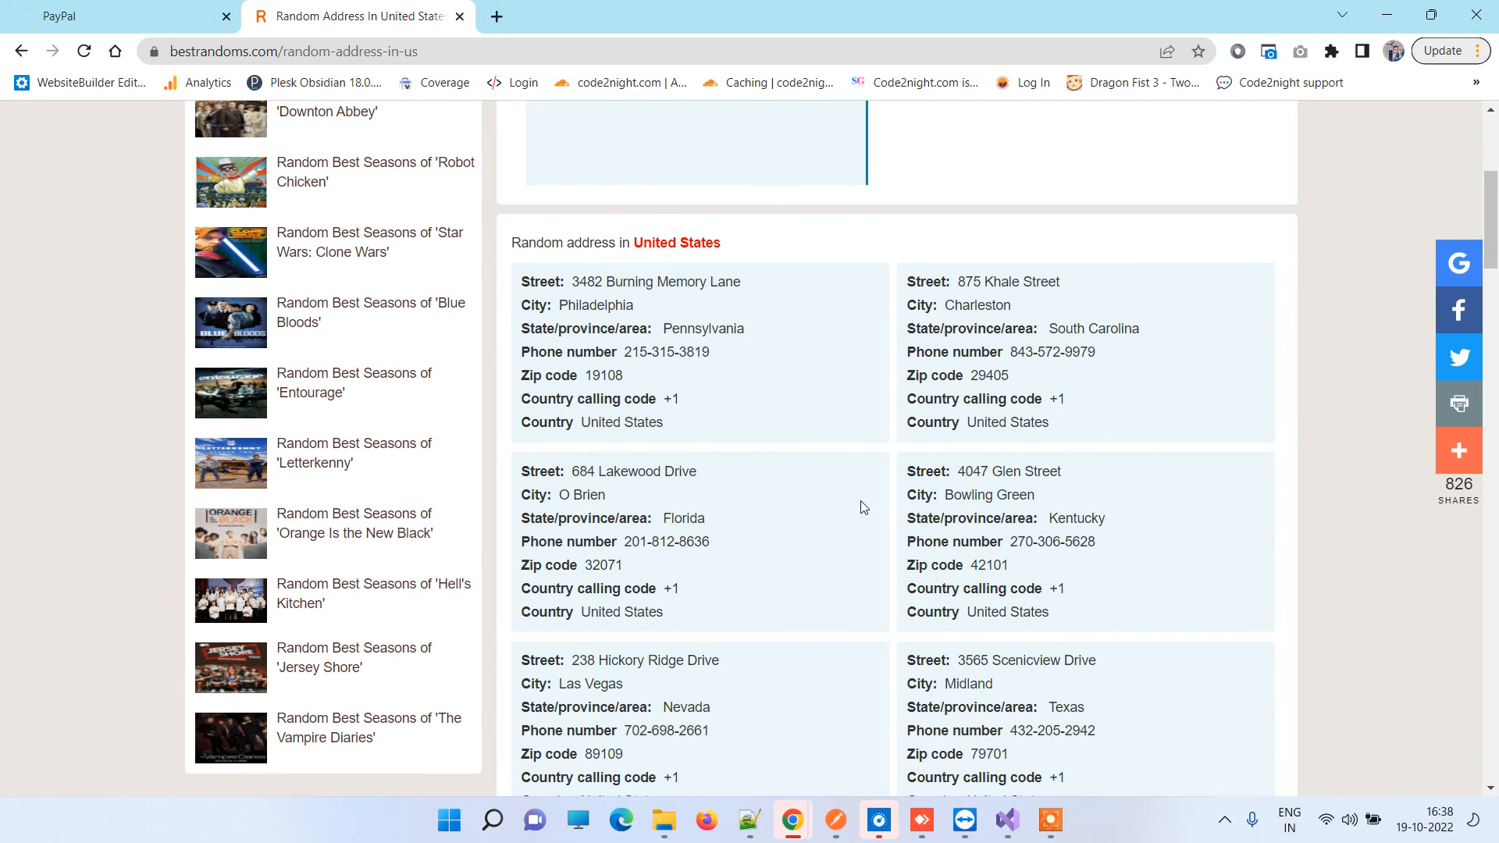